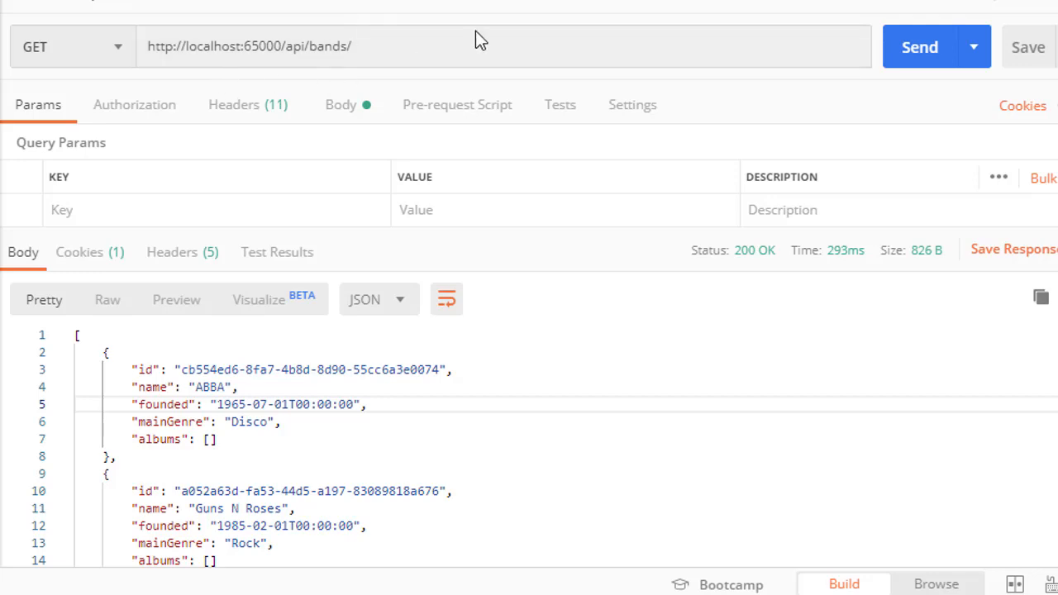
mouse_move(554, 70)
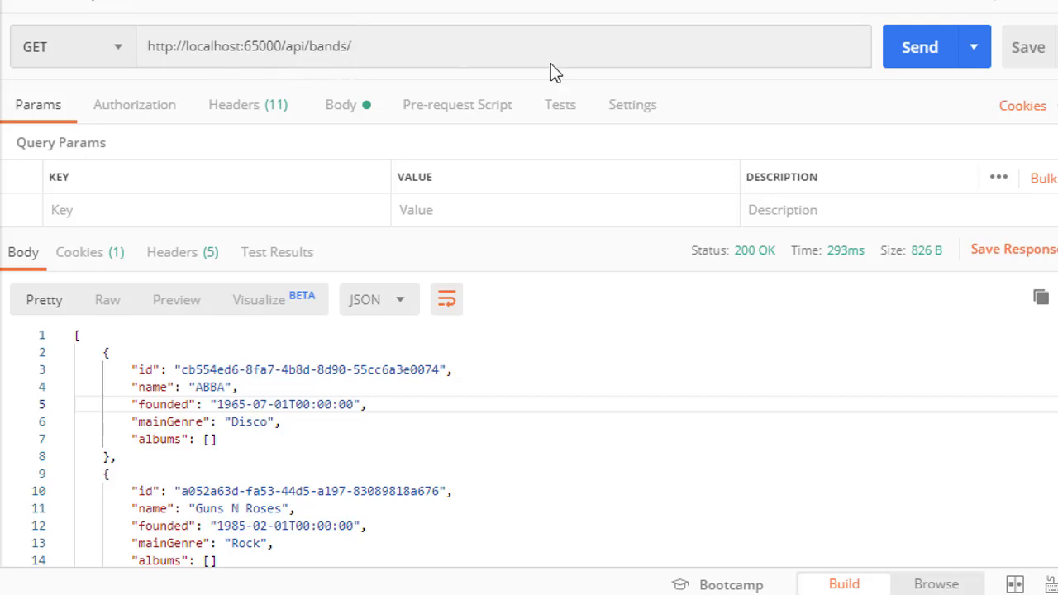
left_click(920, 46)
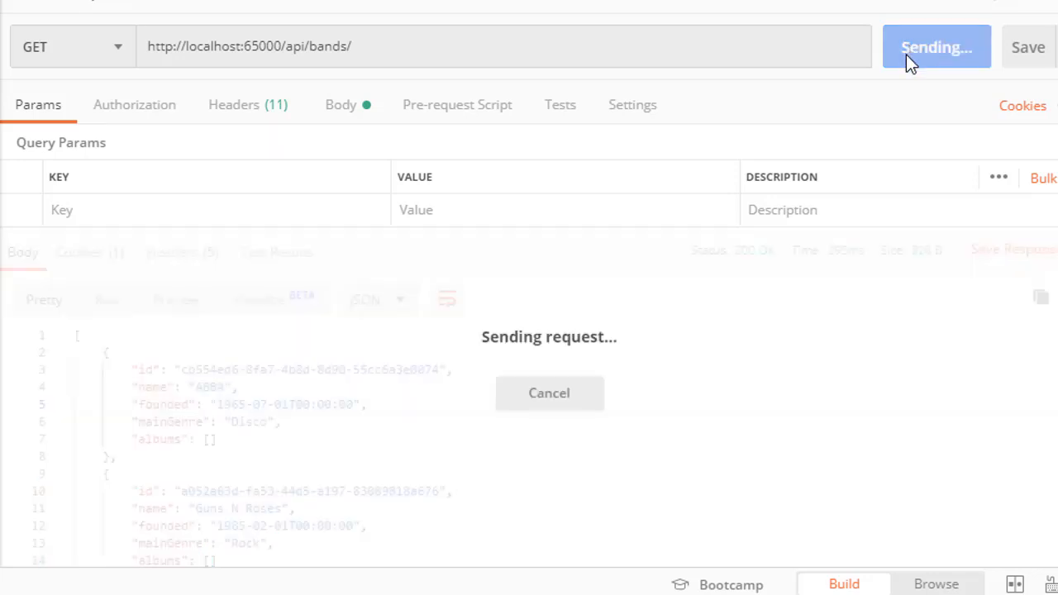
mouse_move(782, 124)
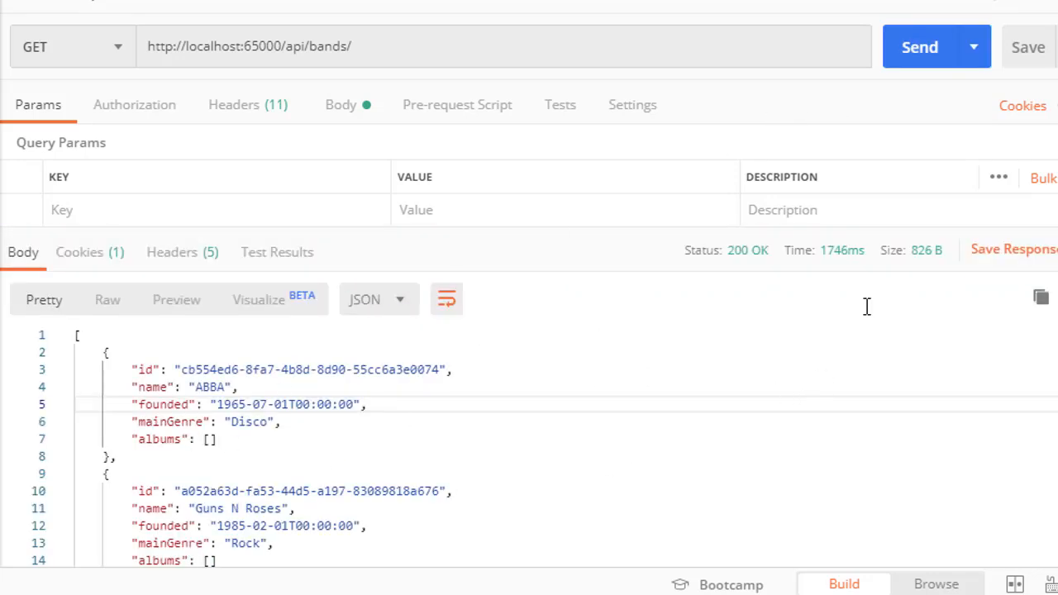
mouse_move(759, 271)
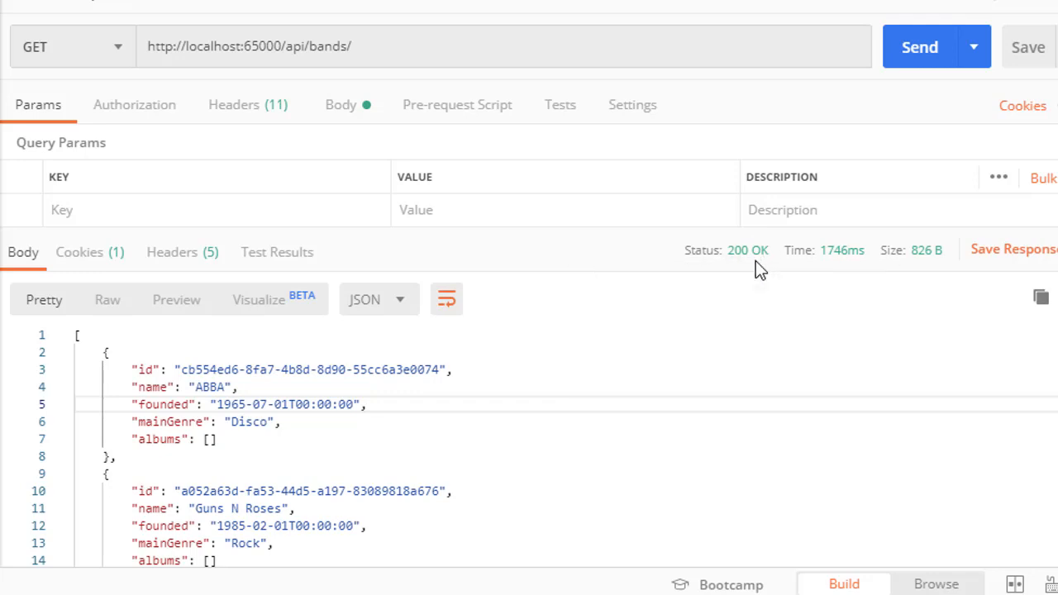
mouse_move(232, 115)
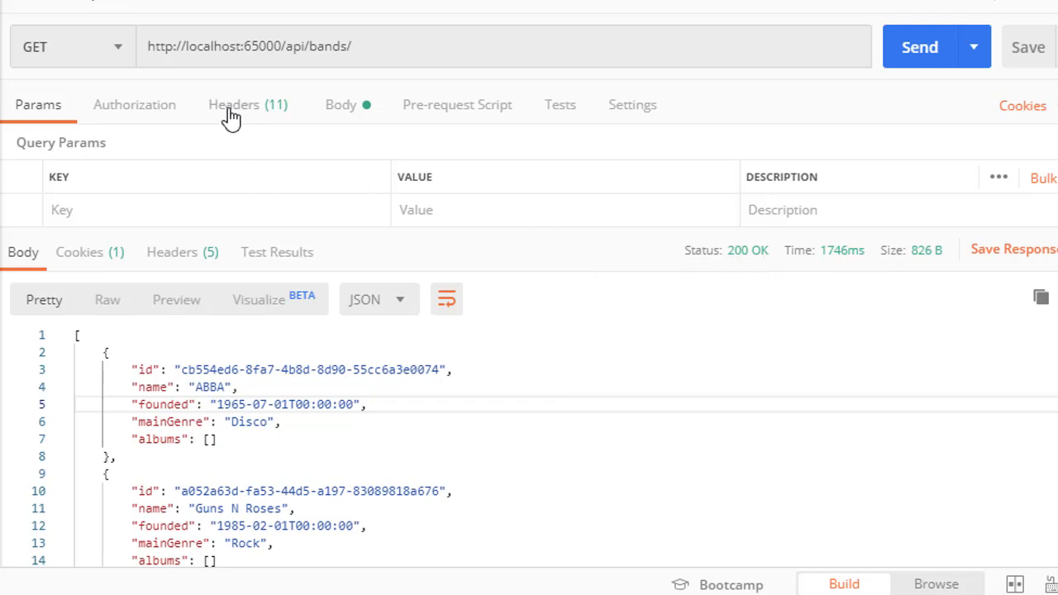
Step: Disable the Content-Type: application/json header and resend the bands request
left_click(234, 104)
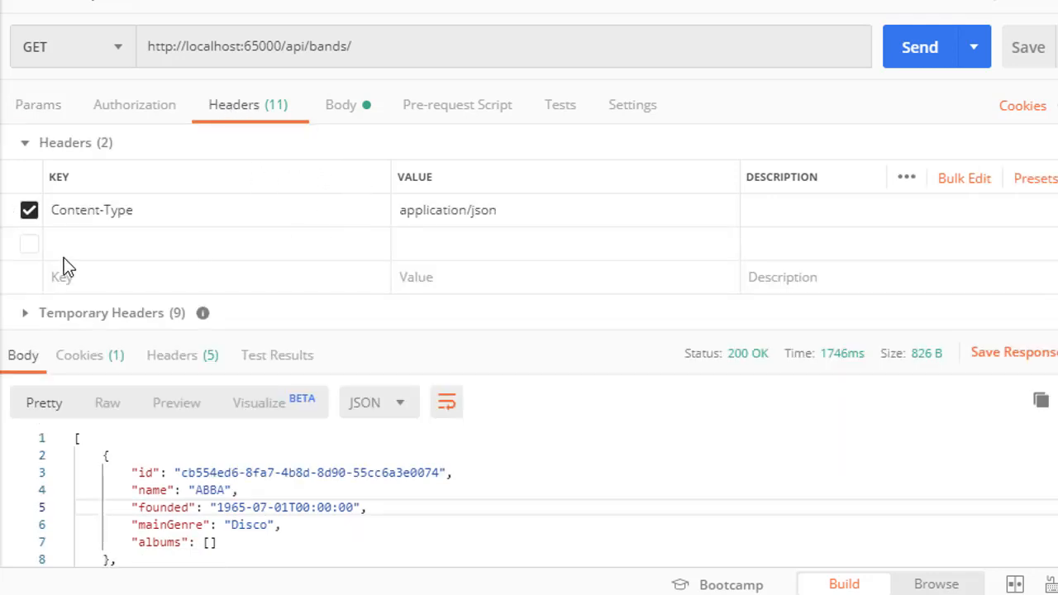
mouse_move(464, 216)
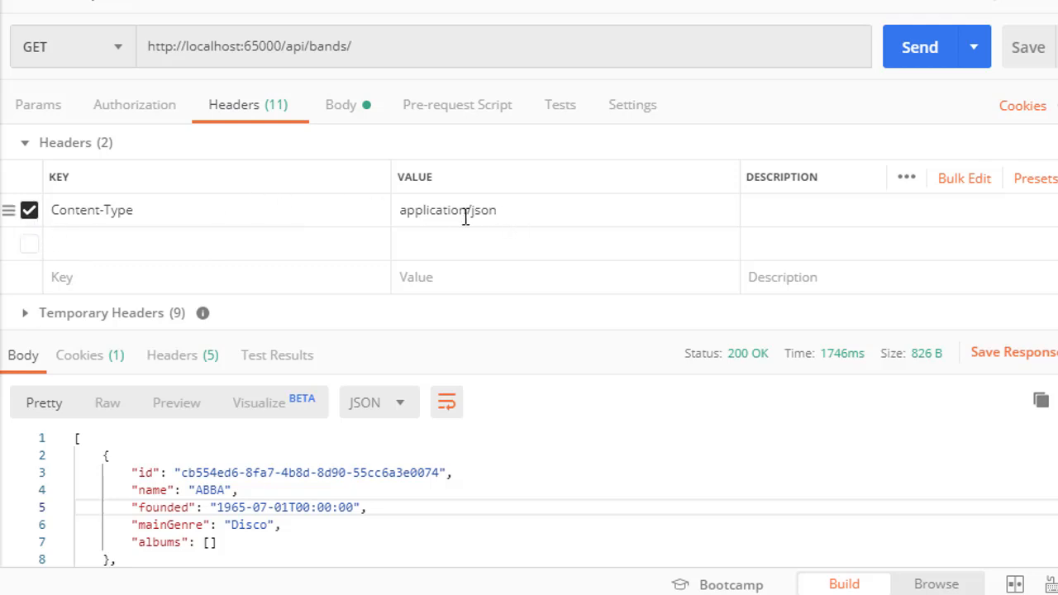
mouse_move(514, 229)
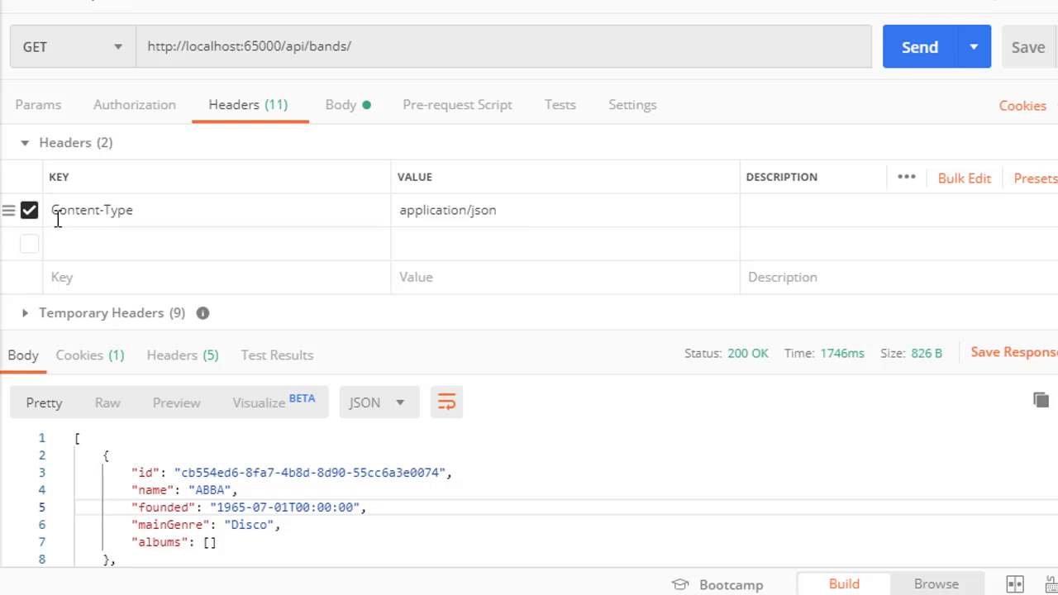
mouse_move(31, 222)
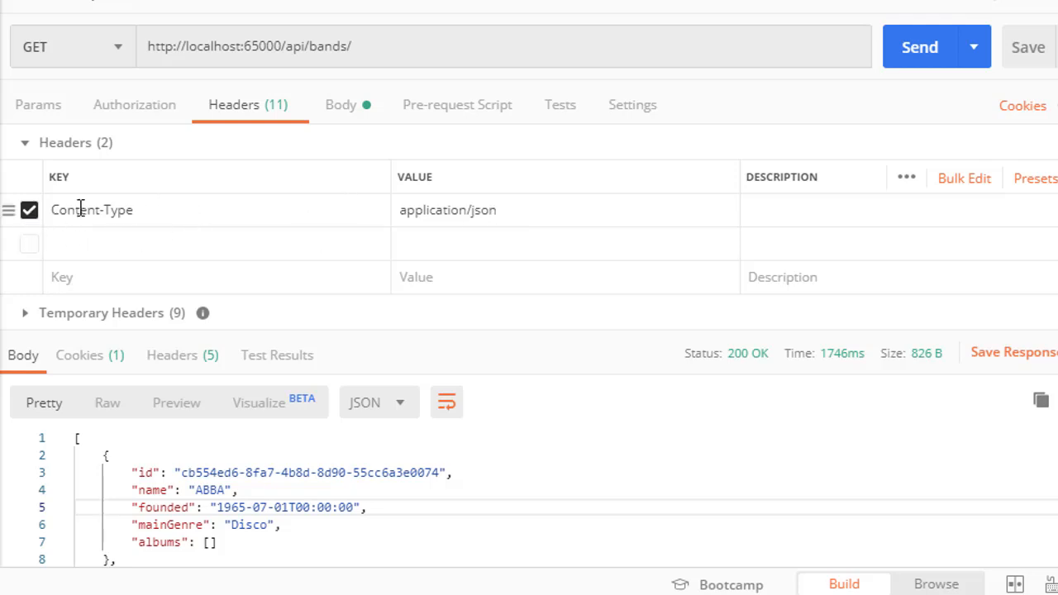
left_click(29, 209)
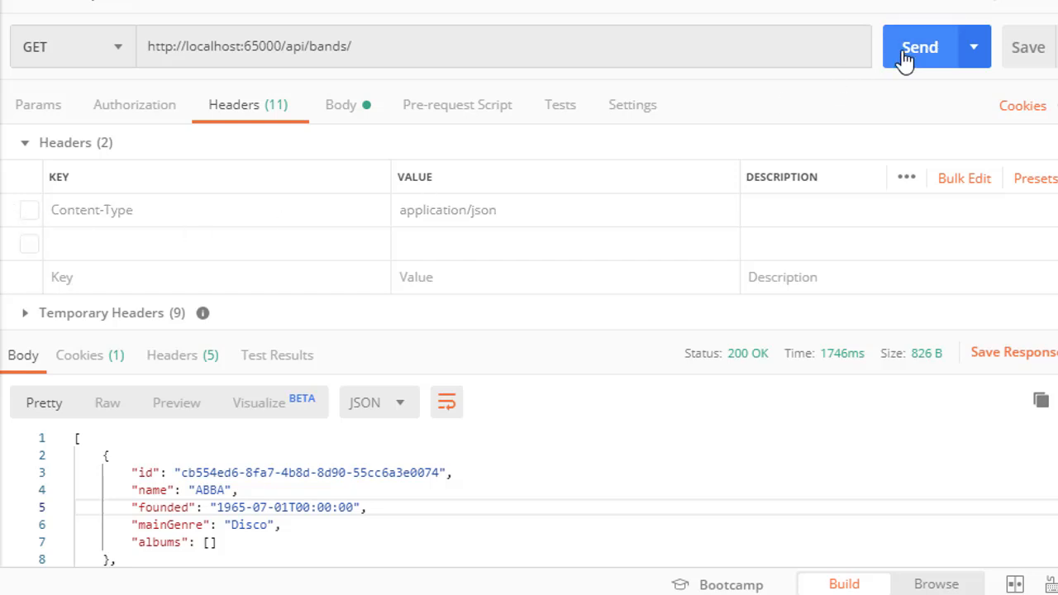
left_click(920, 46)
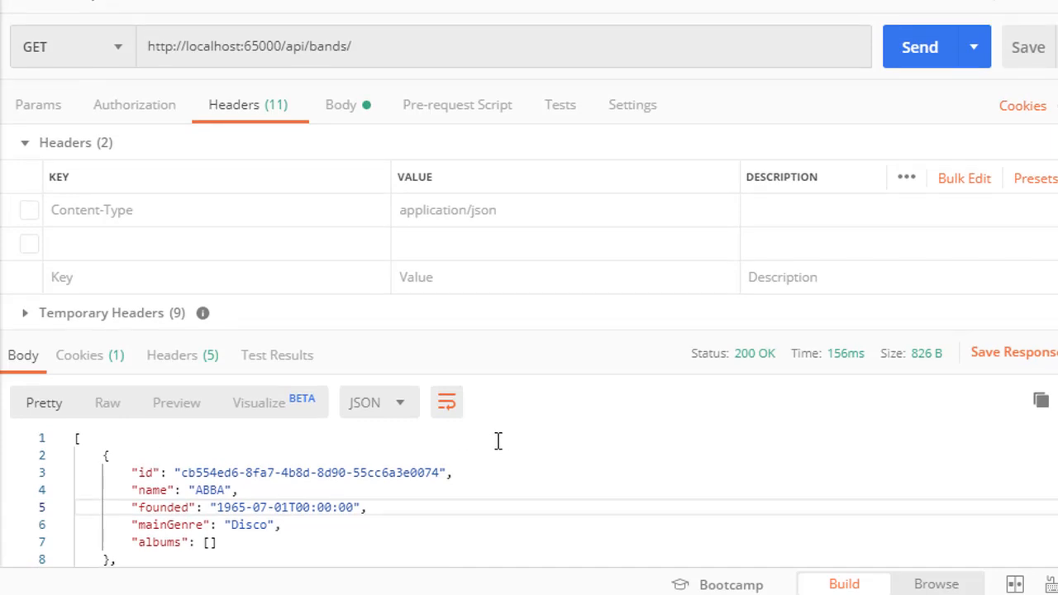
mouse_move(453, 239)
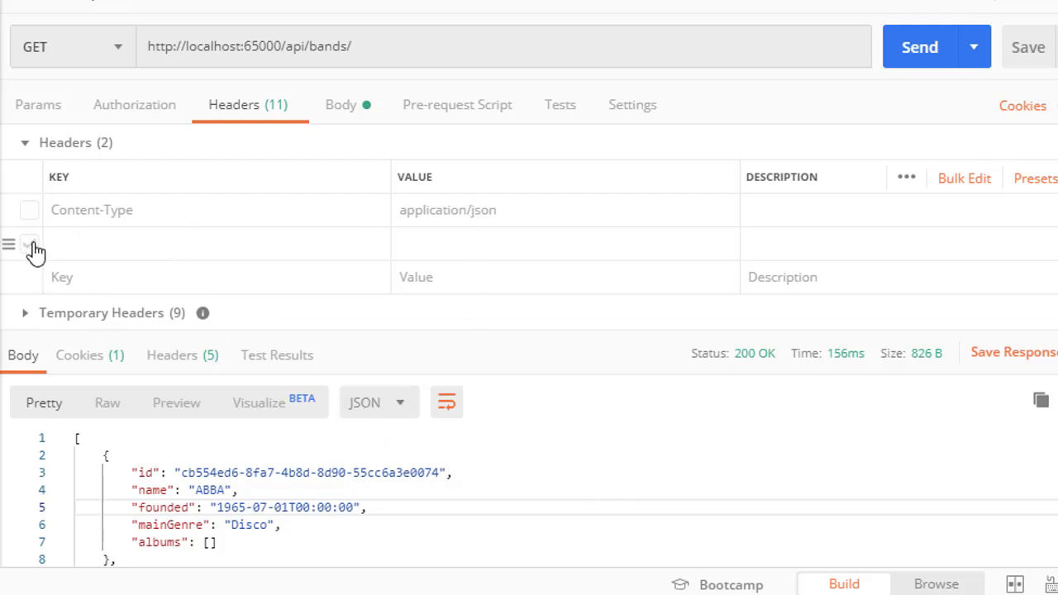
Step: Add an Accept header with value application/json to the bands request
type("A")
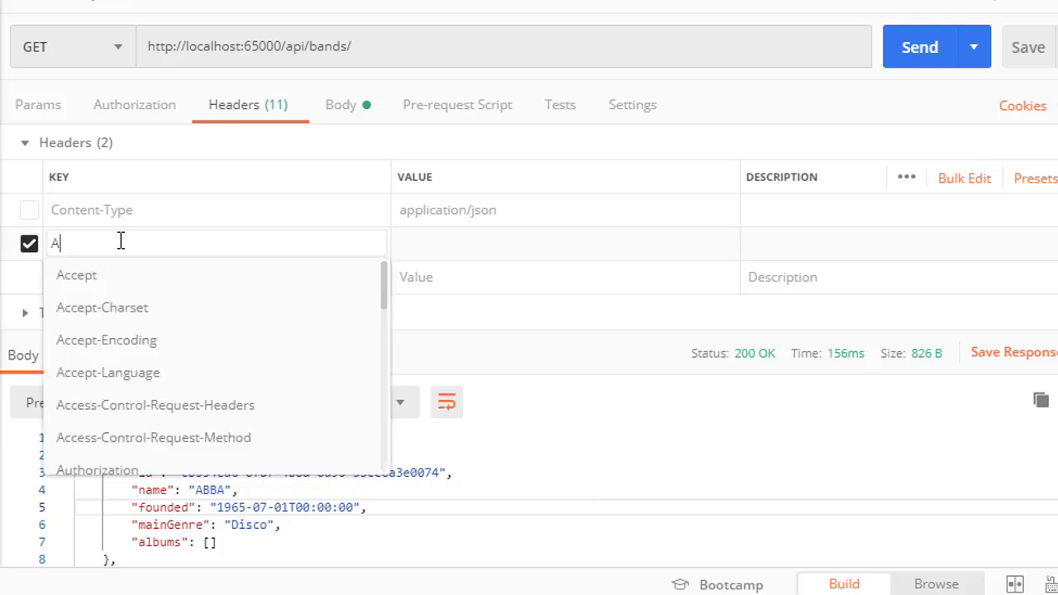
type("cce")
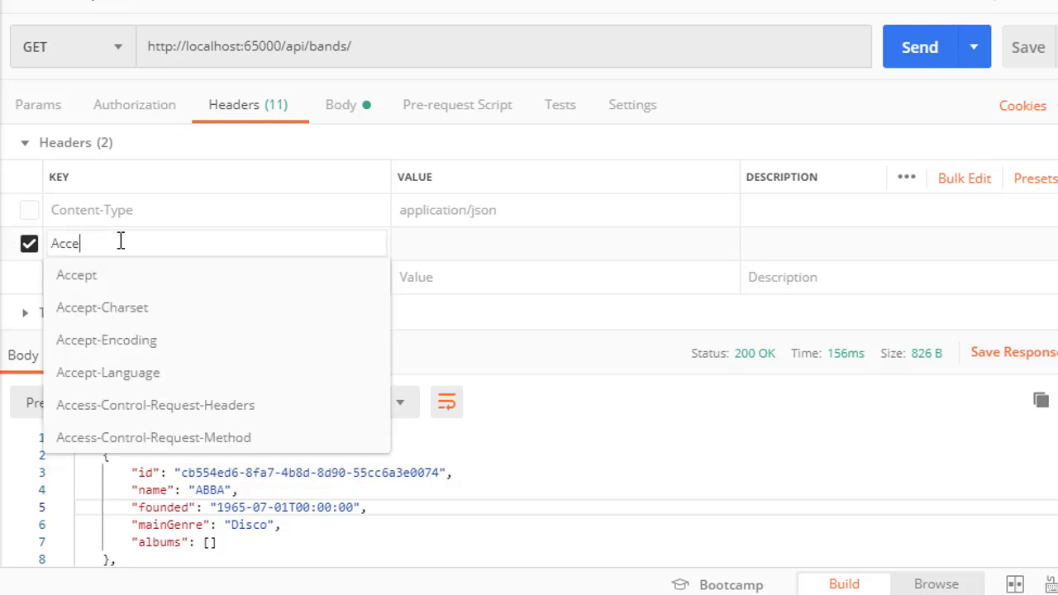
left_click(76, 274)
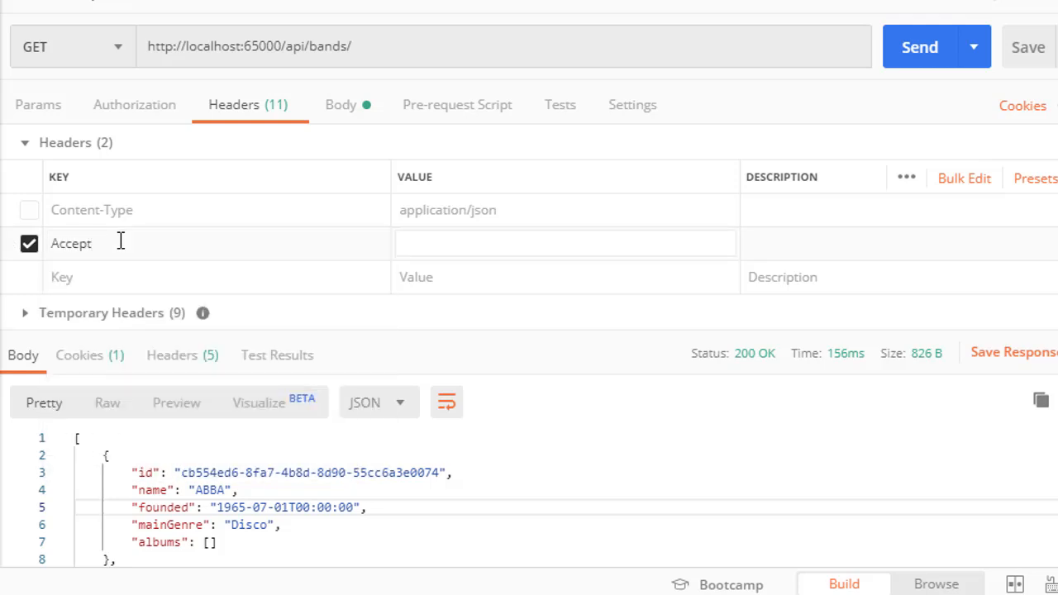
type("applic")
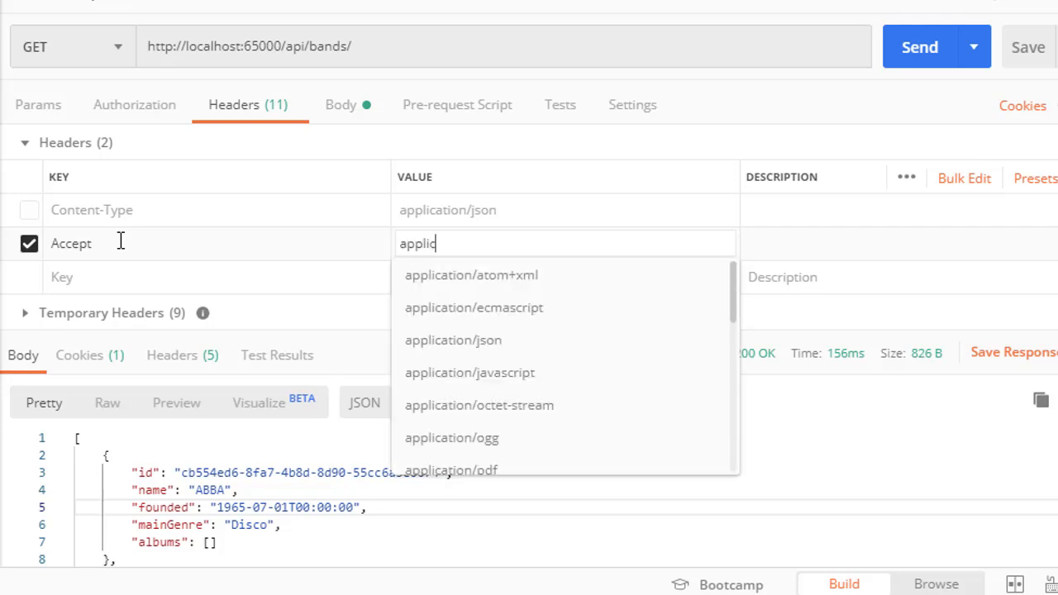
left_click(452, 339)
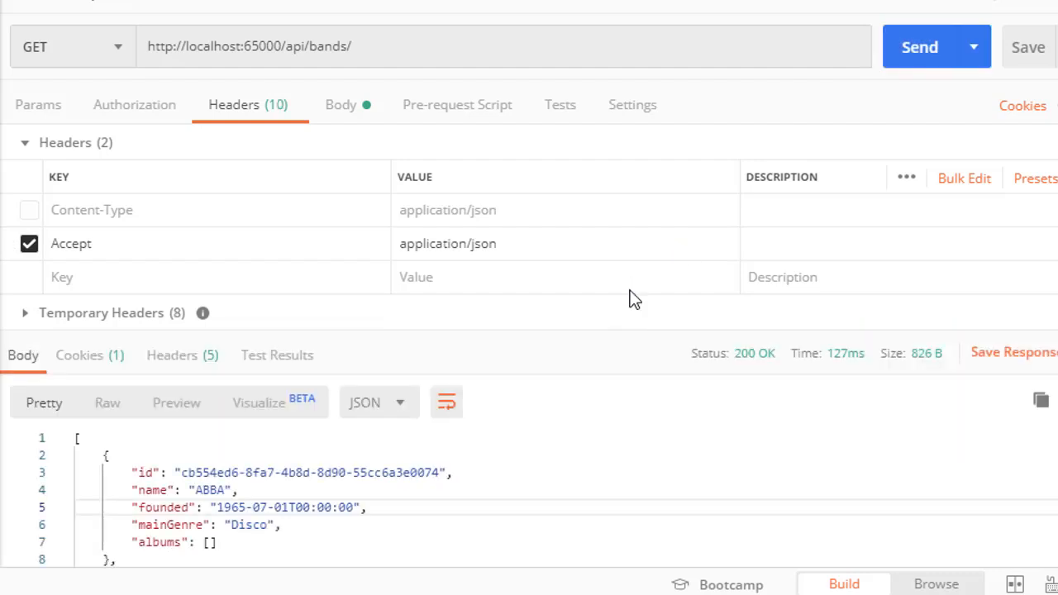
scroll("down", 3)
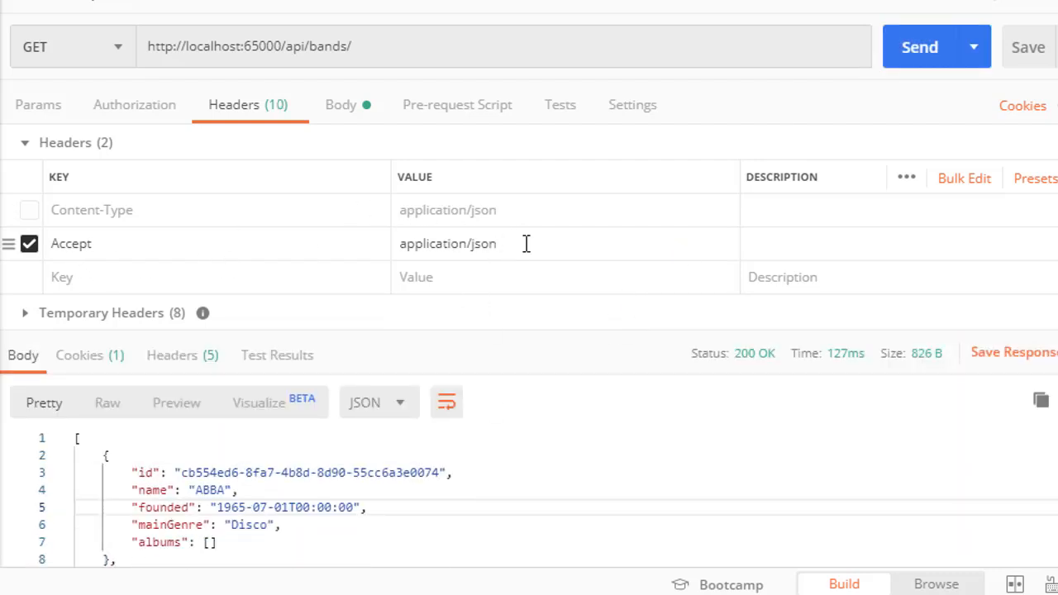
Step: Change the Accept header value from application/json to application/xml
left_click(526, 243)
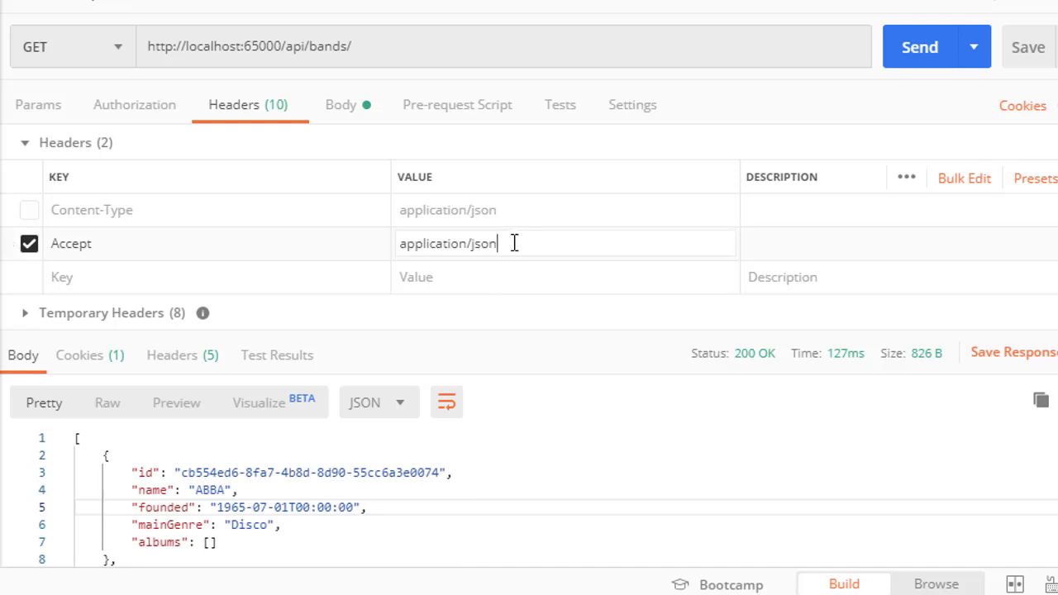
double_click(484, 243)
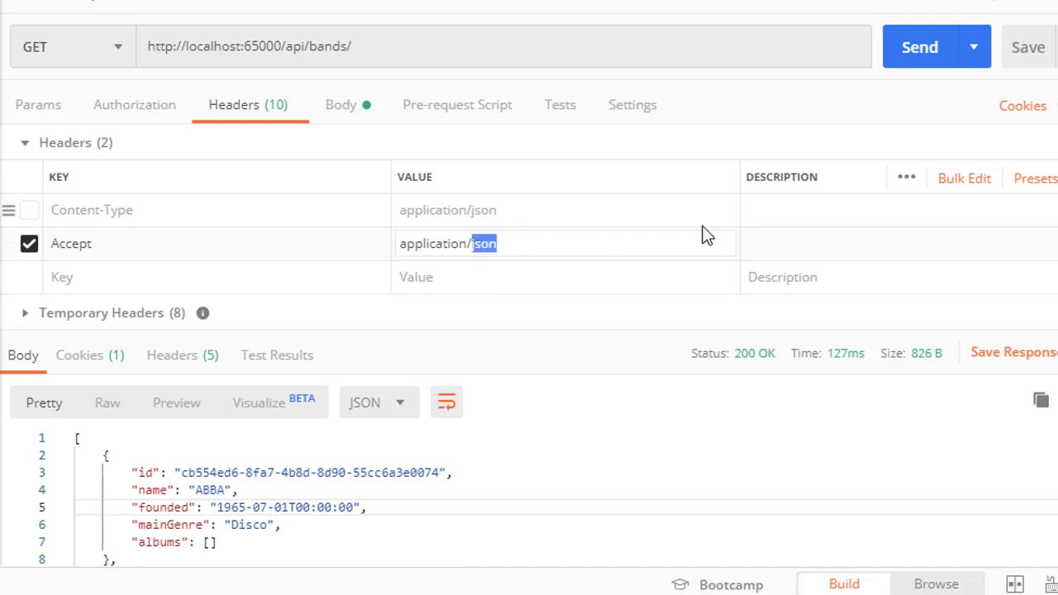
type("application/xml")
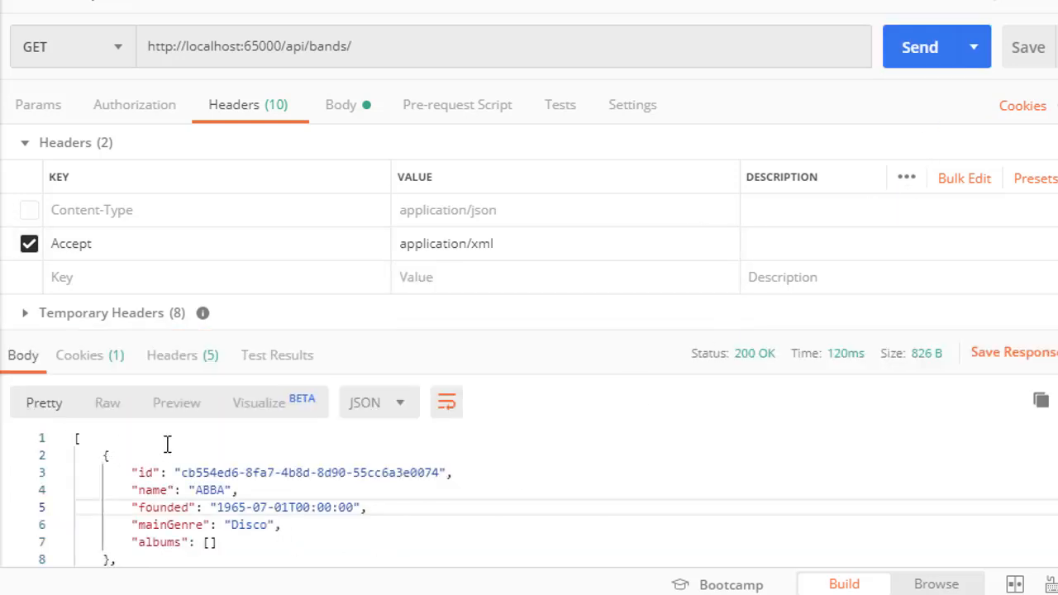
mouse_move(549, 241)
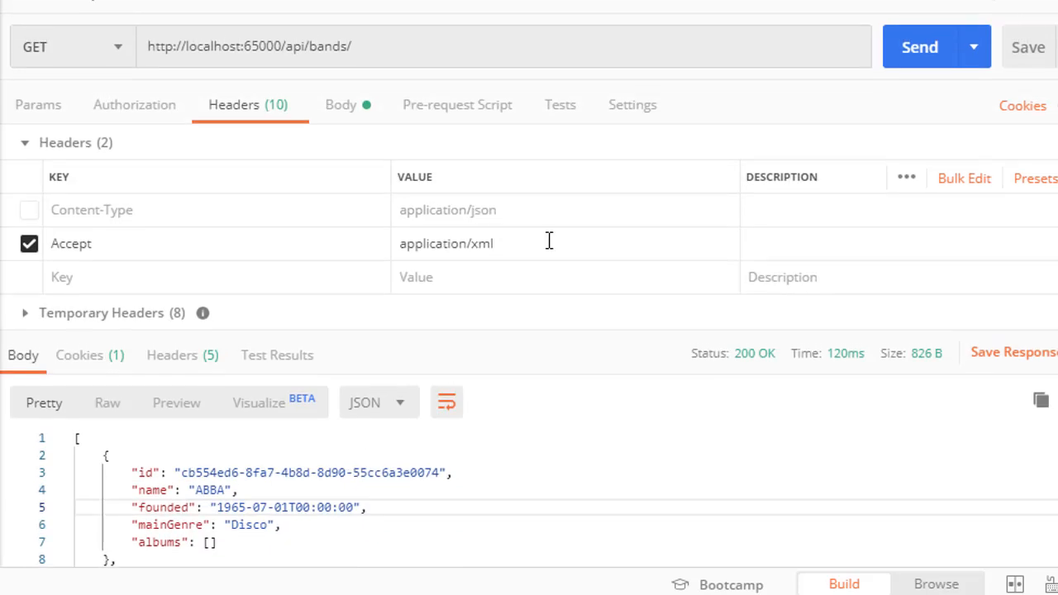
double_click(482, 242)
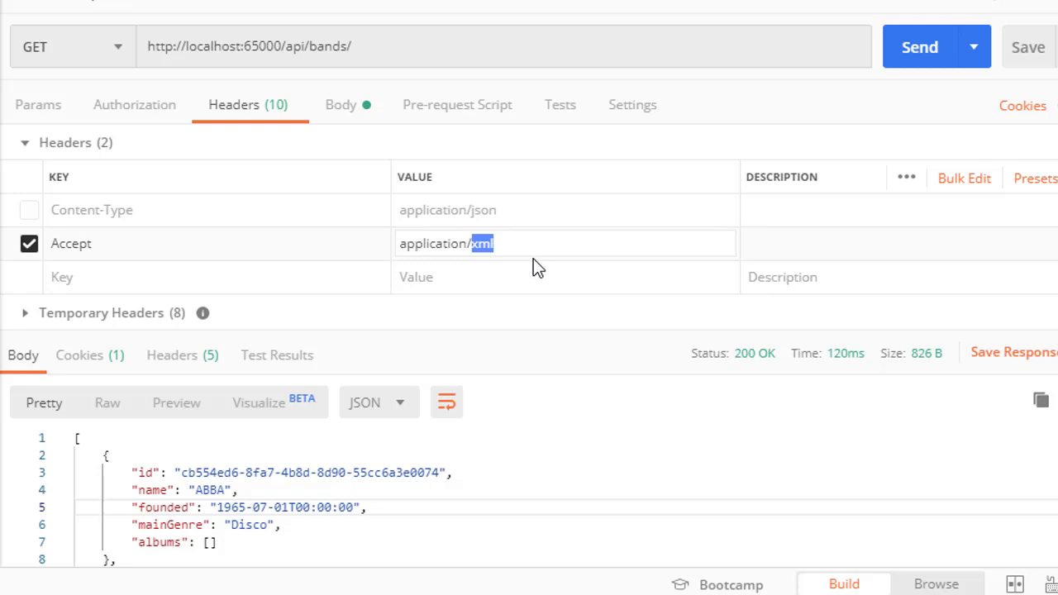
mouse_move(428, 180)
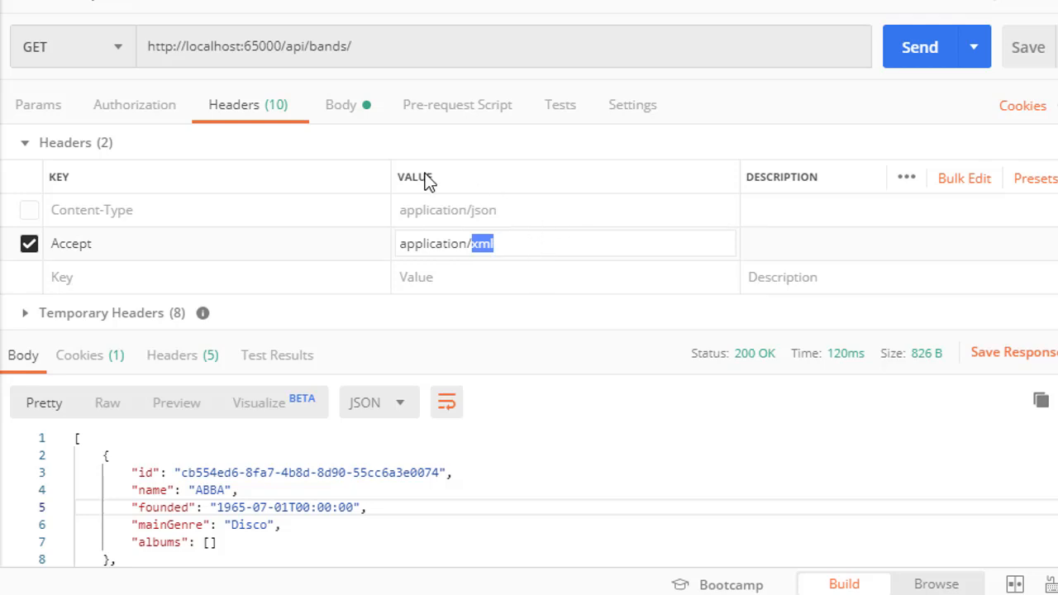
mouse_move(112, 507)
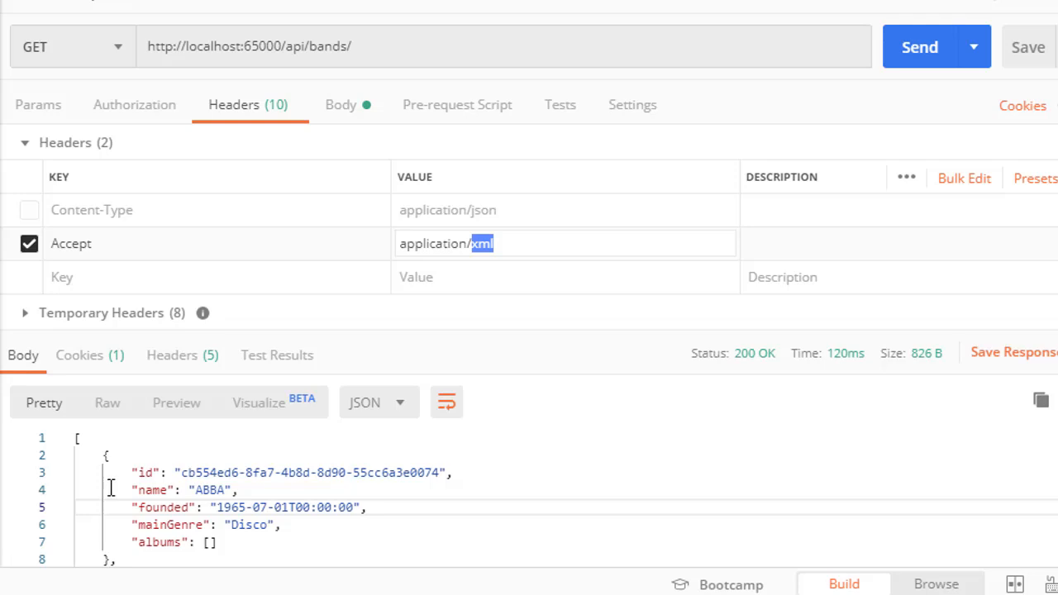
mouse_move(615, 267)
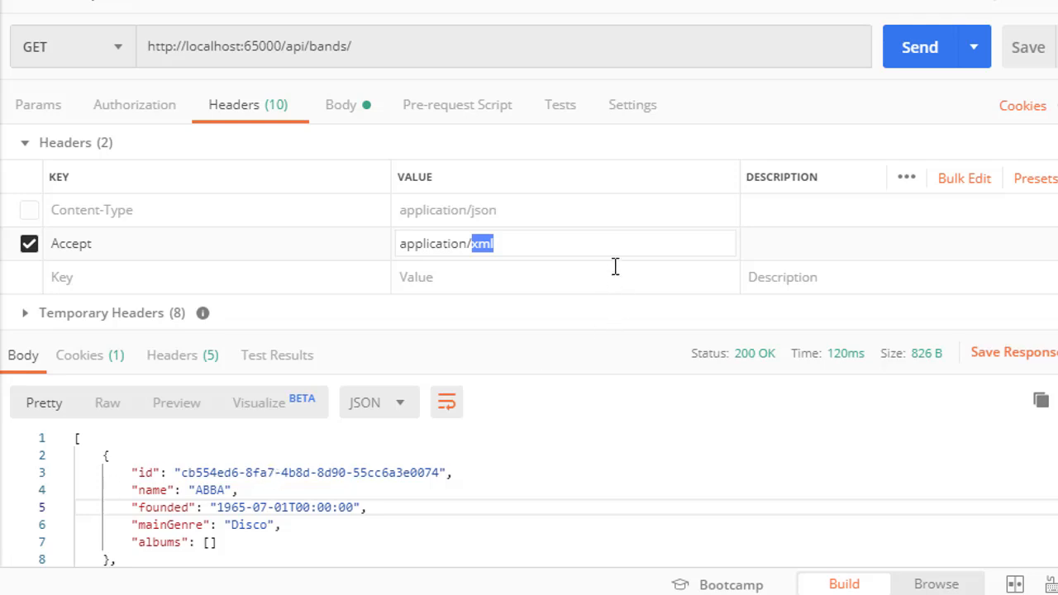
left_click(611, 243)
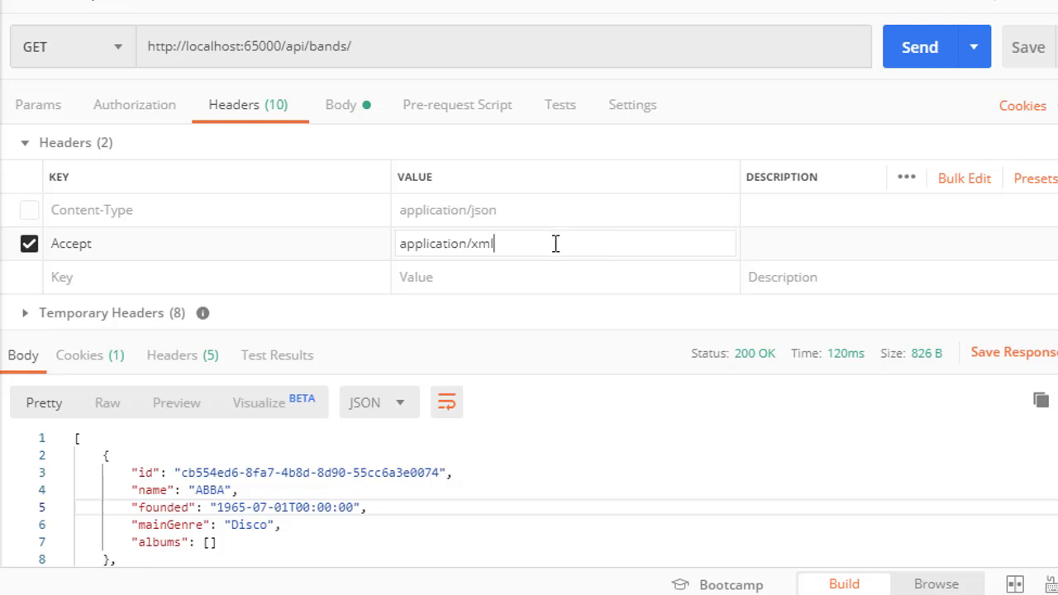
mouse_move(533, 240)
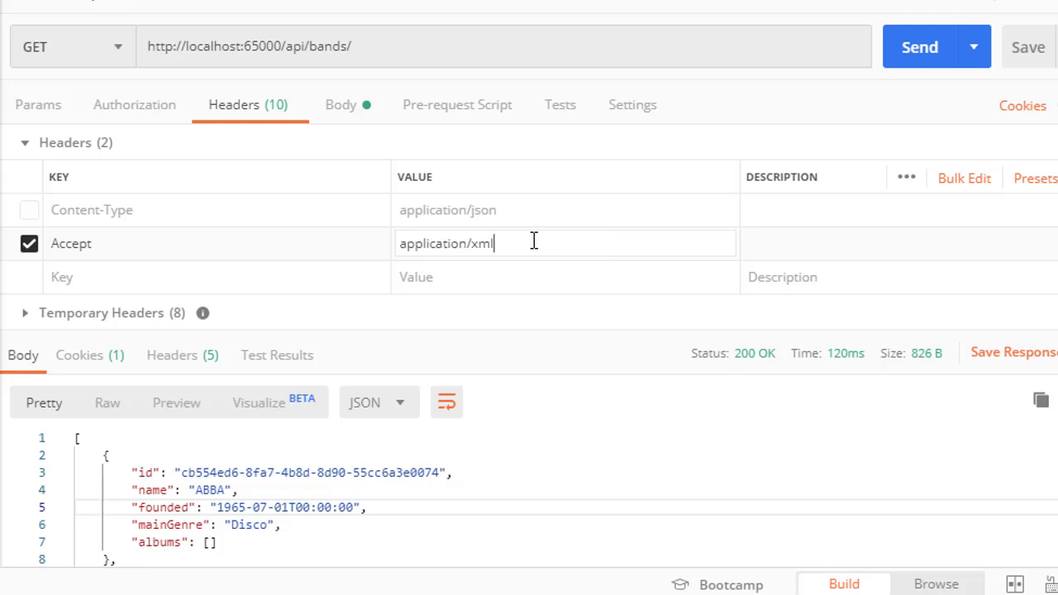
double_click(483, 242)
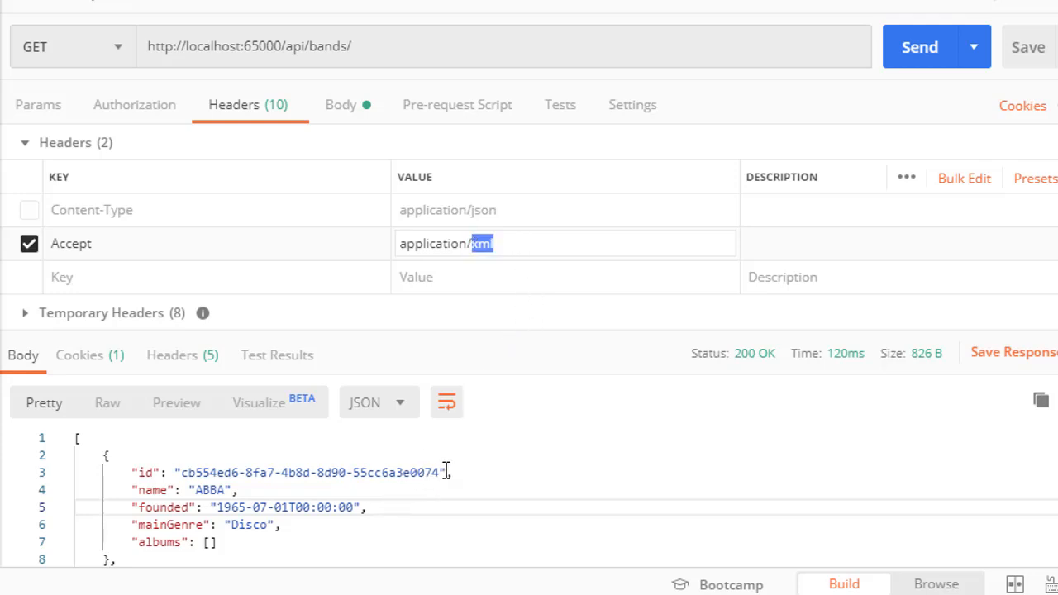
mouse_move(207, 247)
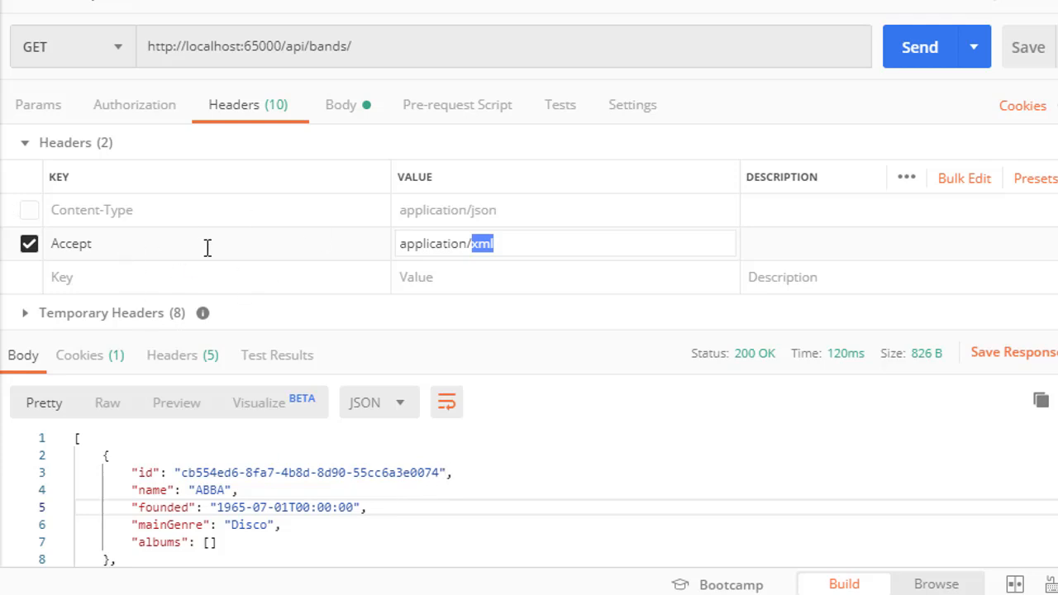
mouse_move(218, 267)
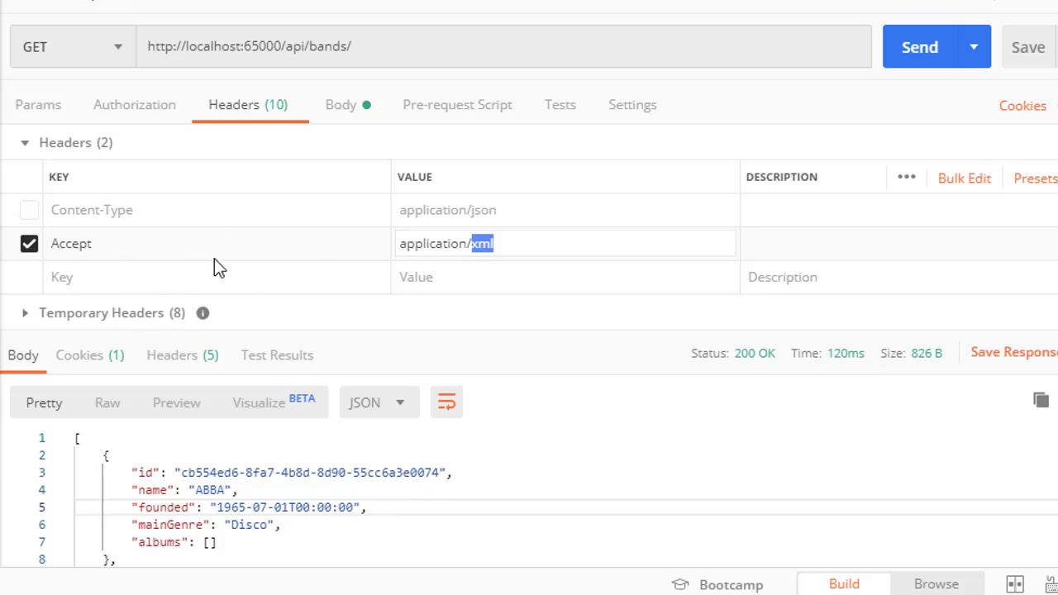
mouse_move(572, 246)
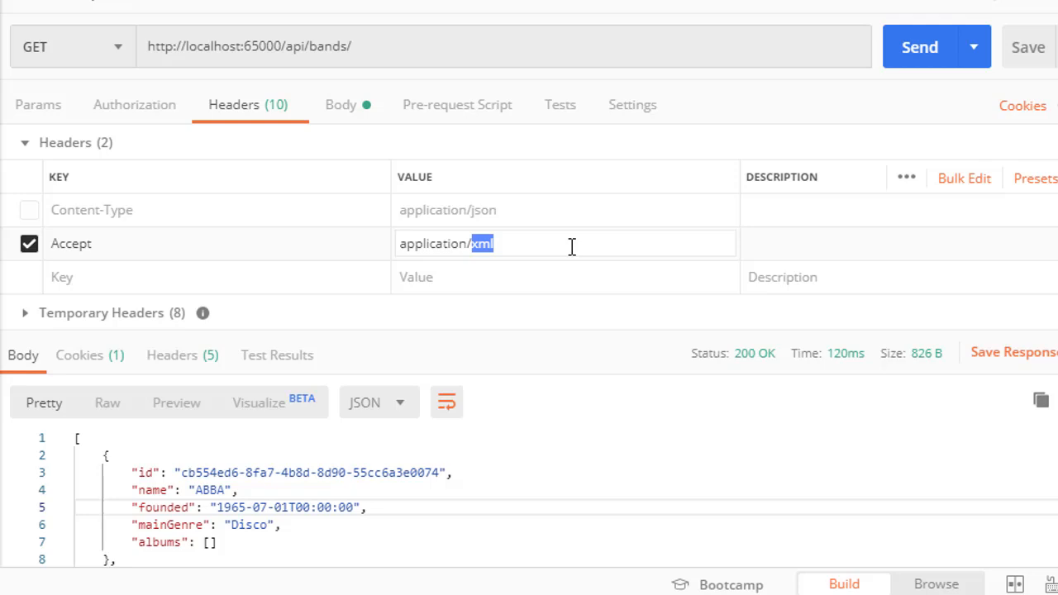
mouse_move(519, 246)
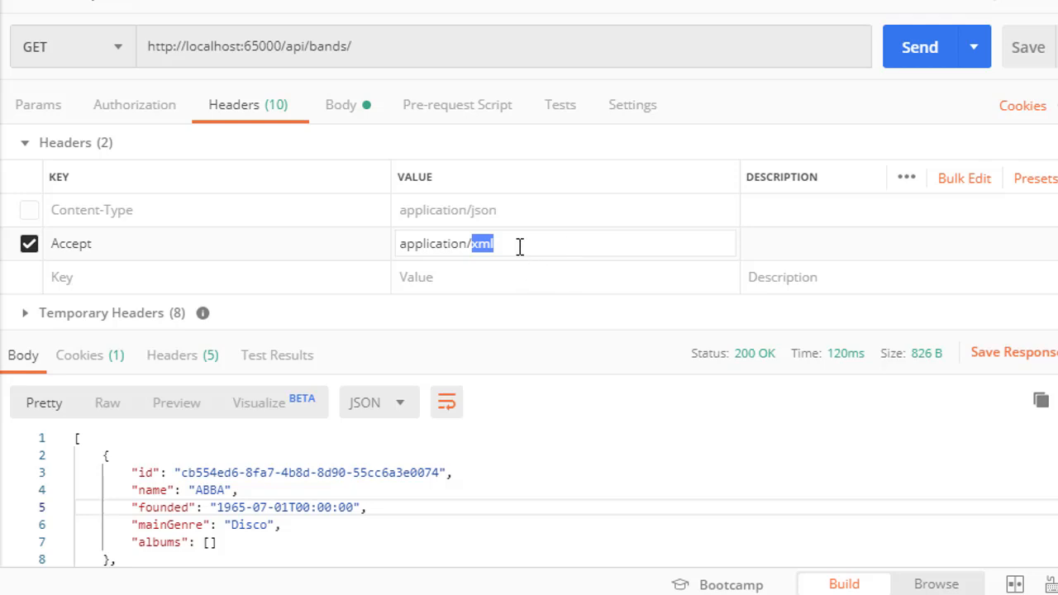
mouse_move(632, 217)
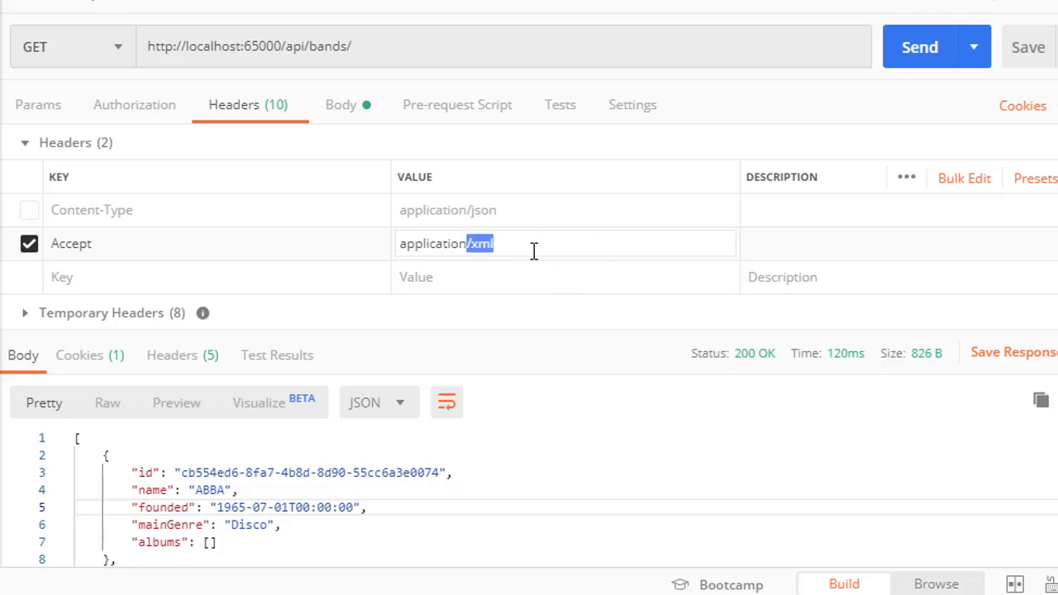
mouse_move(739, 316)
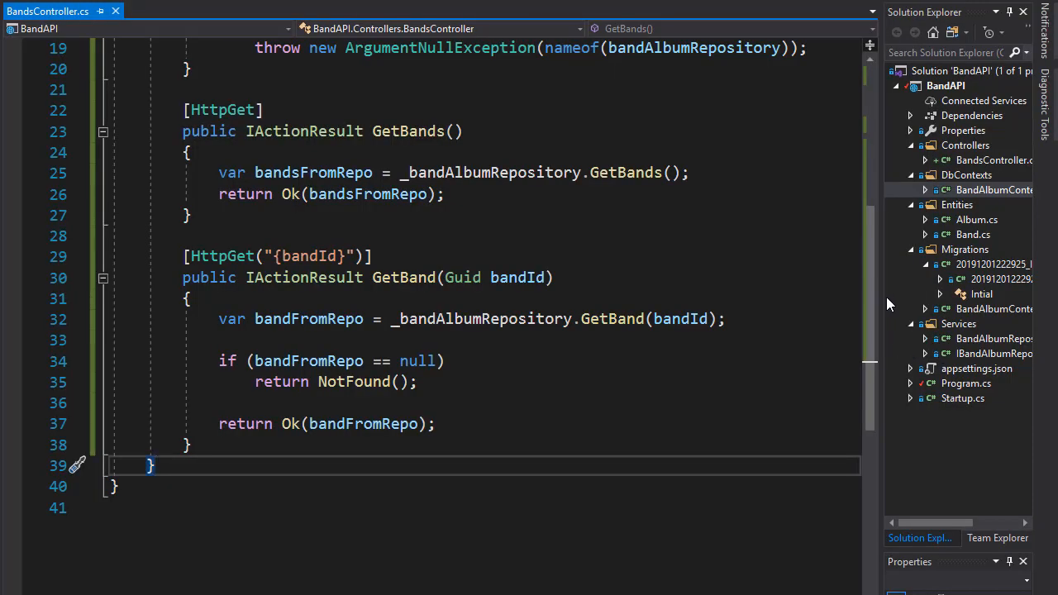
mouse_move(879, 298)
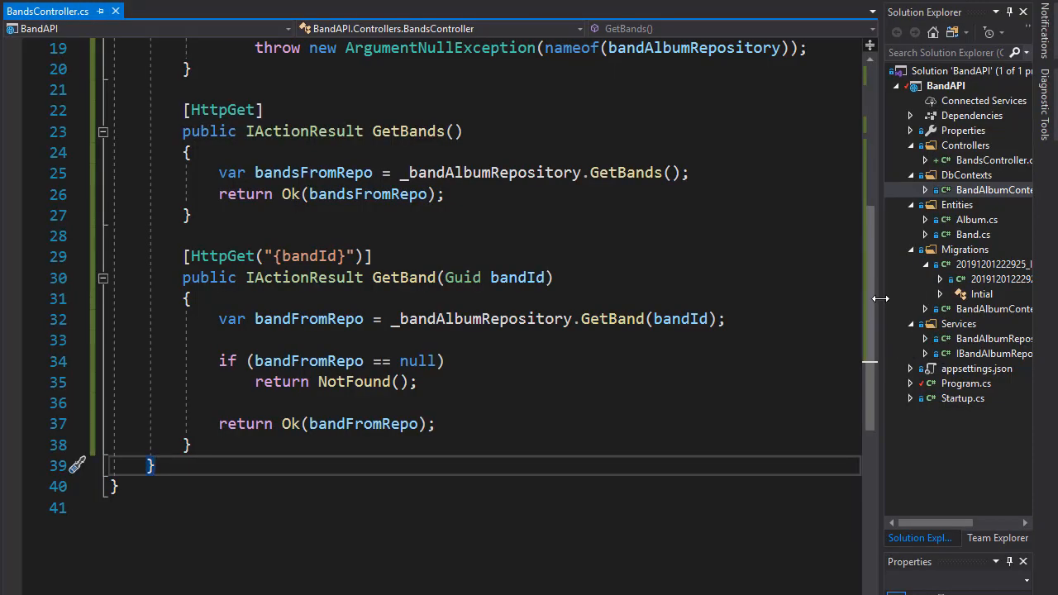
mouse_move(885, 302)
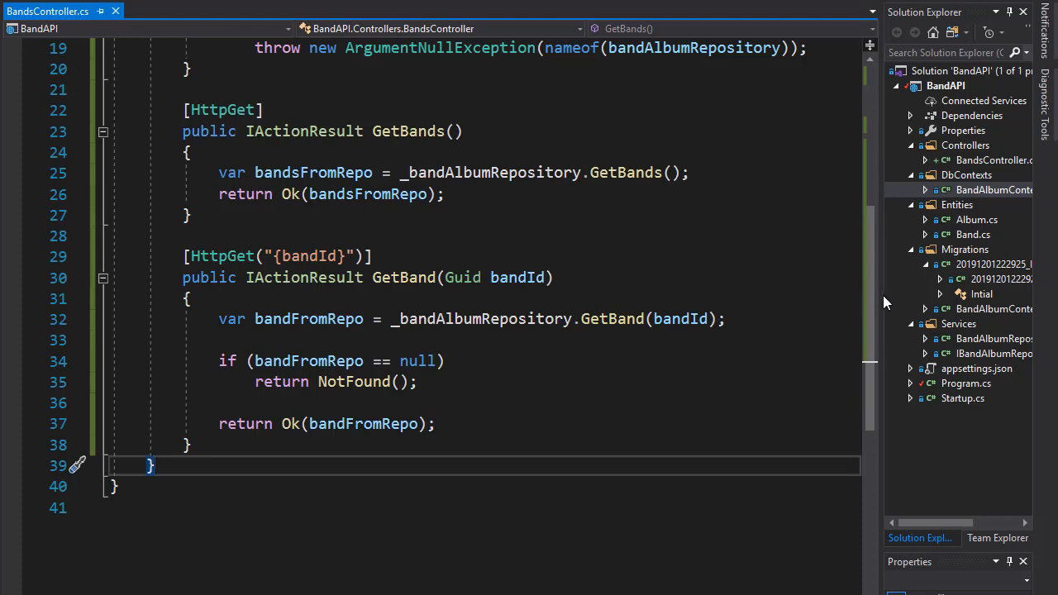
mouse_move(996, 286)
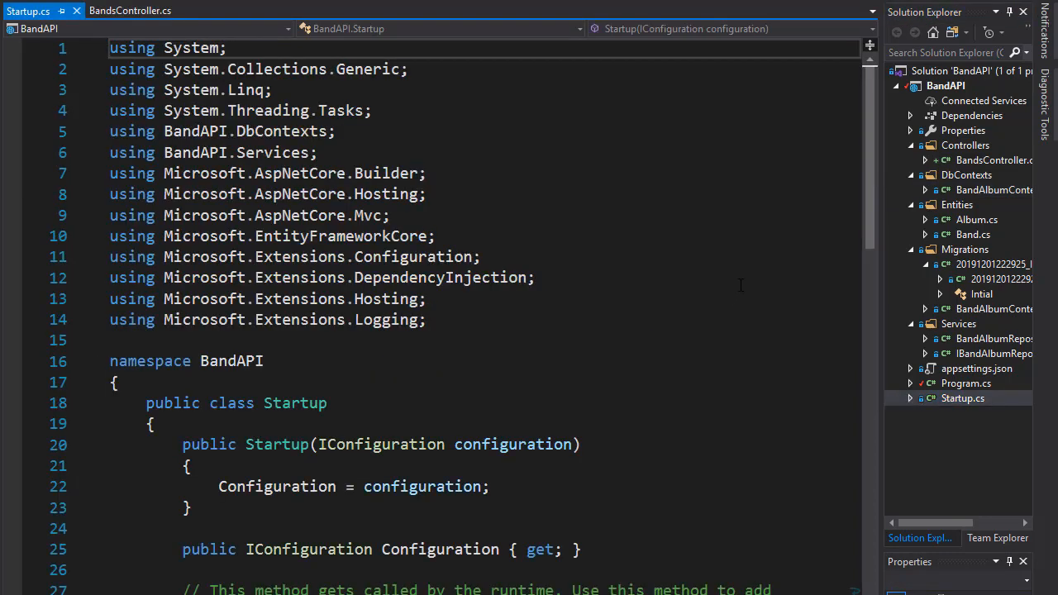
Step: In Startup.cs, give AddControllers a setupAction lambda setting ReturnHttpNotAcceptable = true
scroll("down", 3)
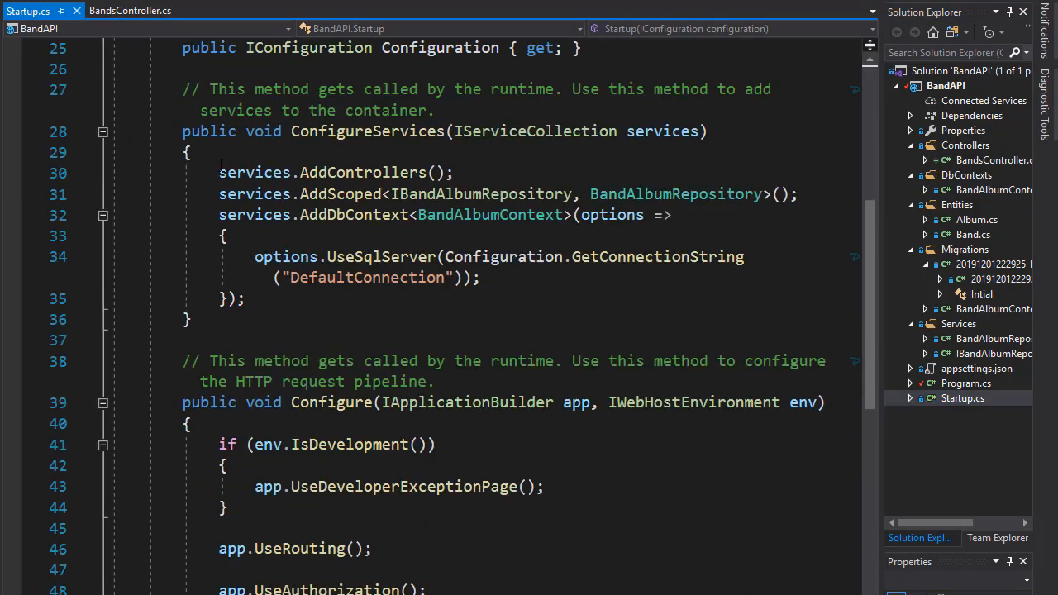
left_click_drag(218, 172, 383, 172)
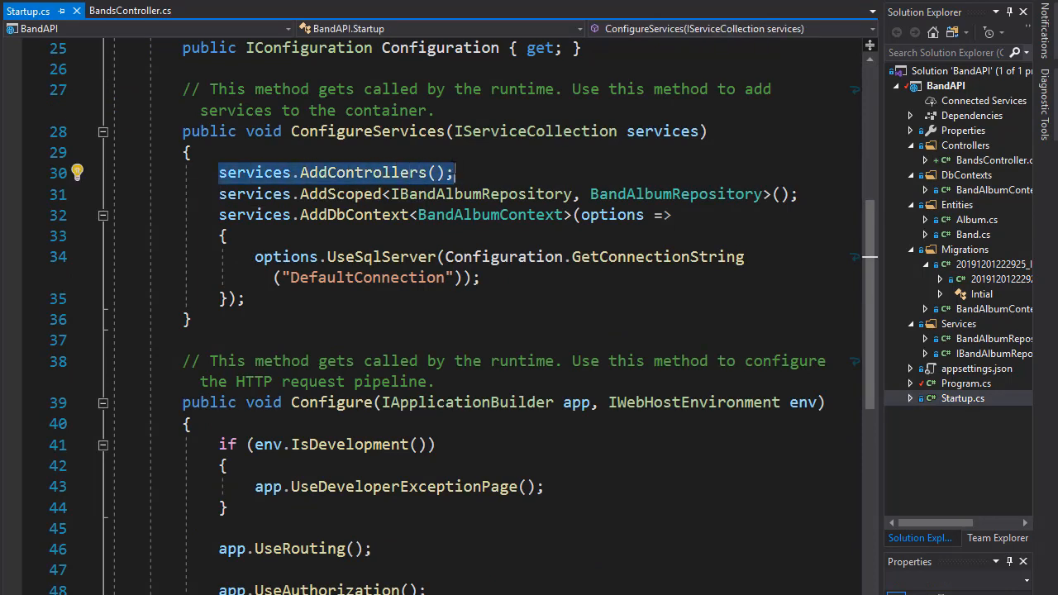
mouse_move(430, 182)
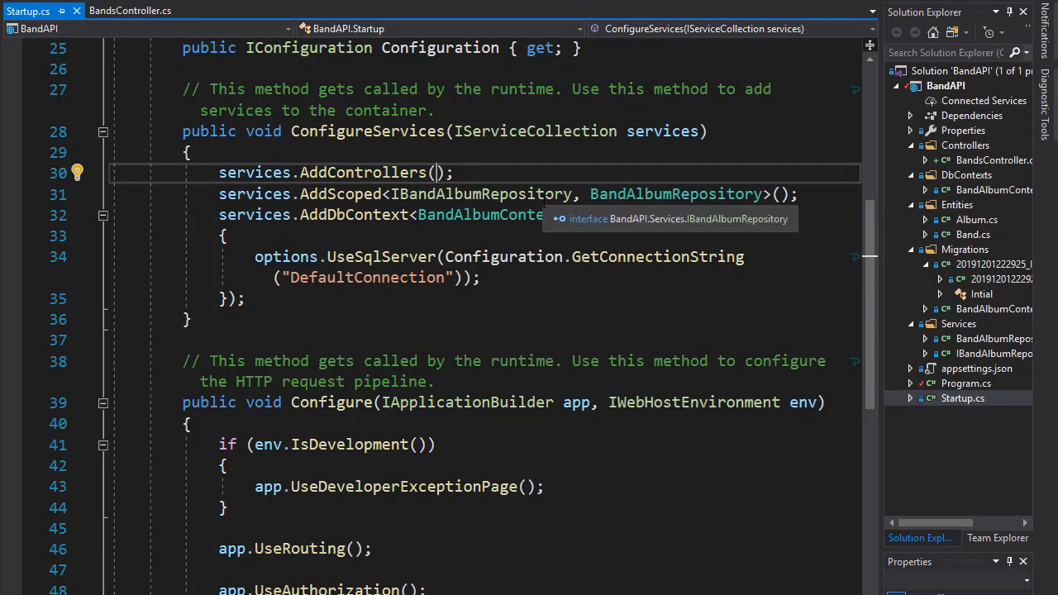
type("setup")
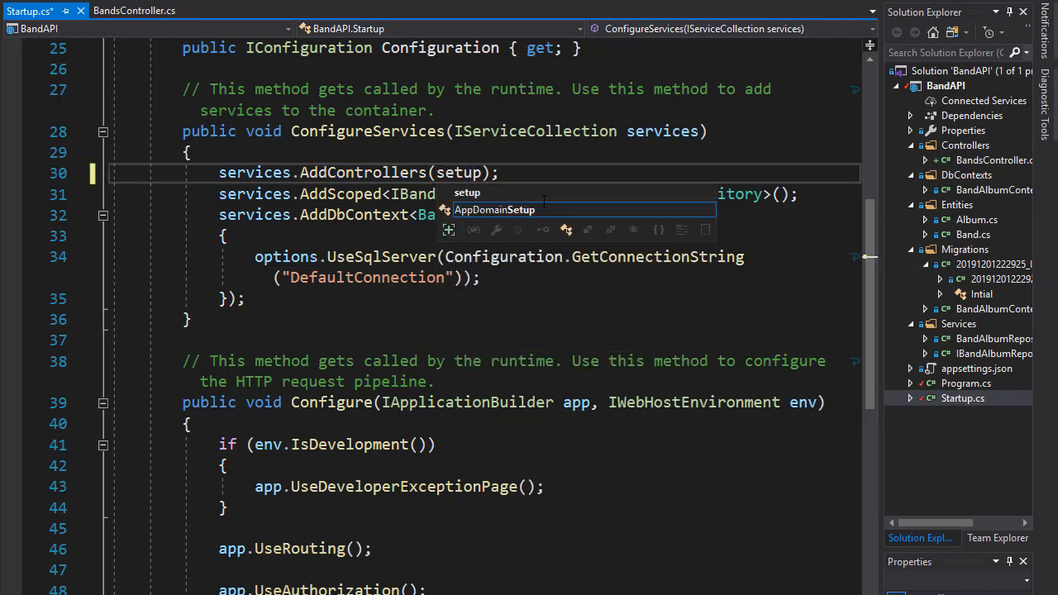
type("Action =>")
type("{")
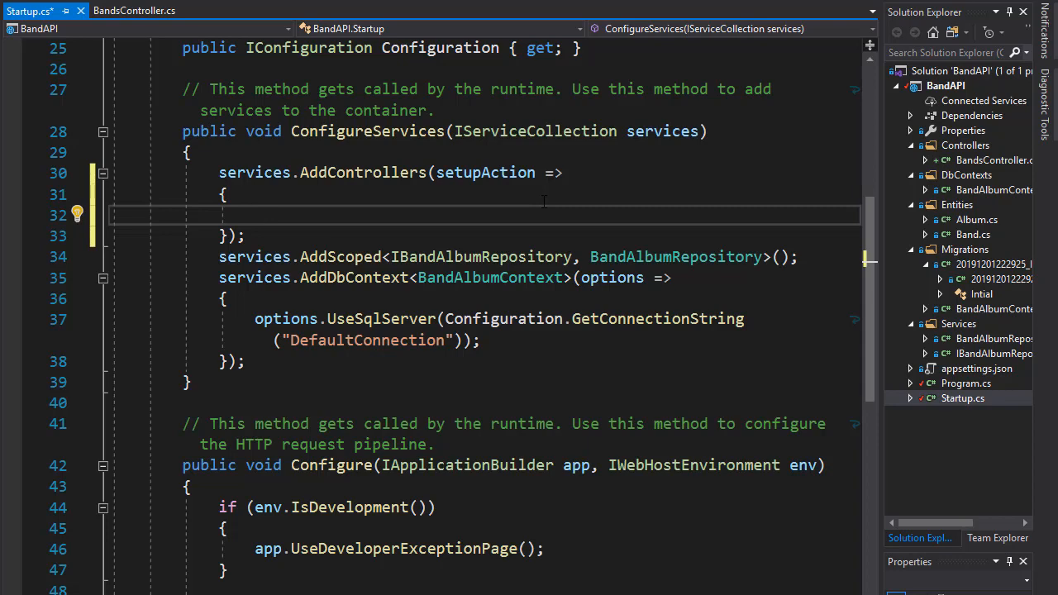
type("setupAction.")
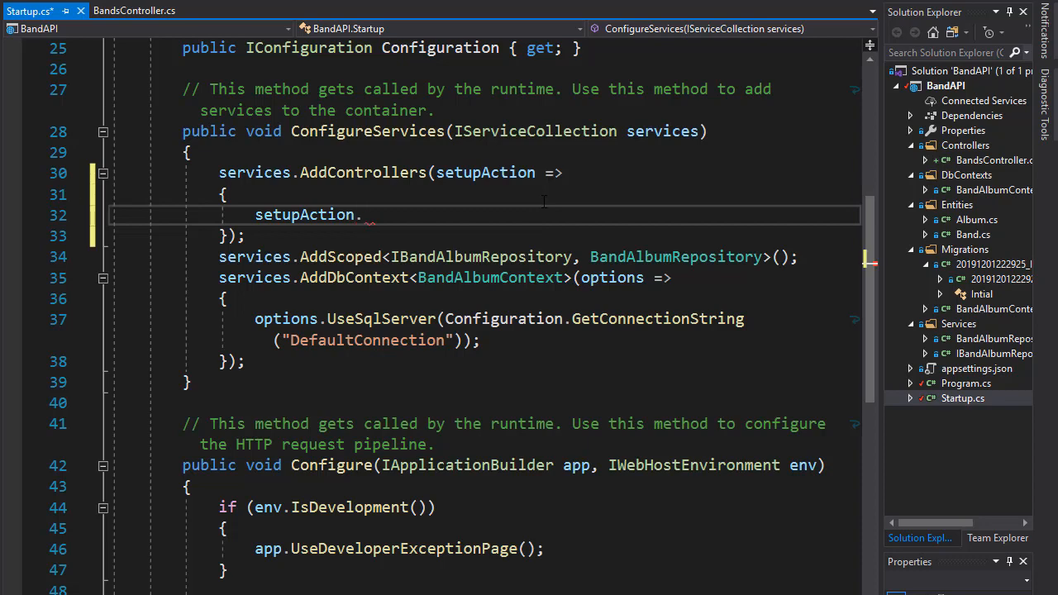
type("ReturnHttpNotAcceptable")
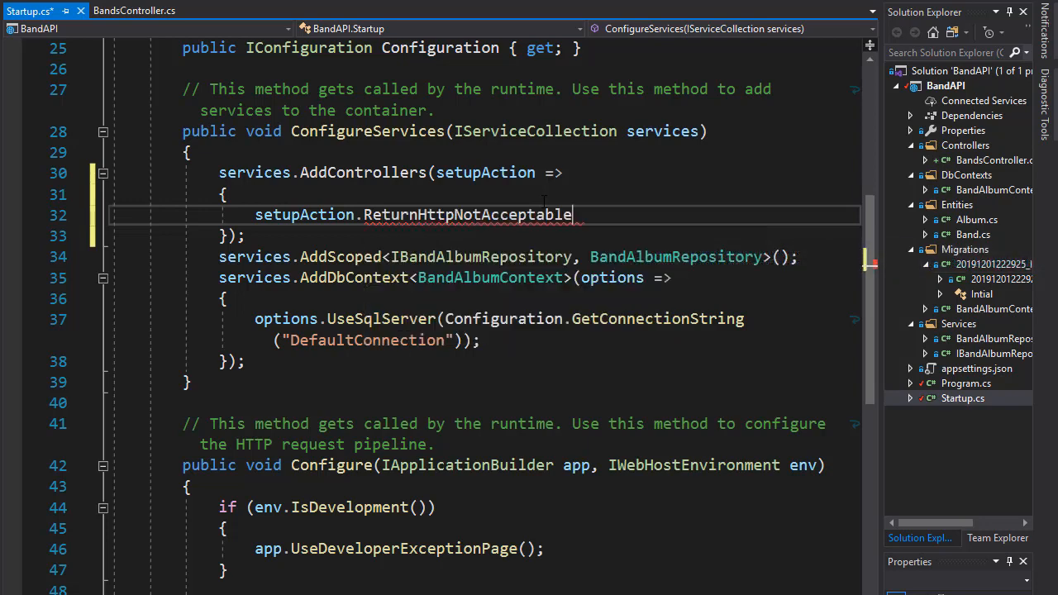
double_click(467, 215)
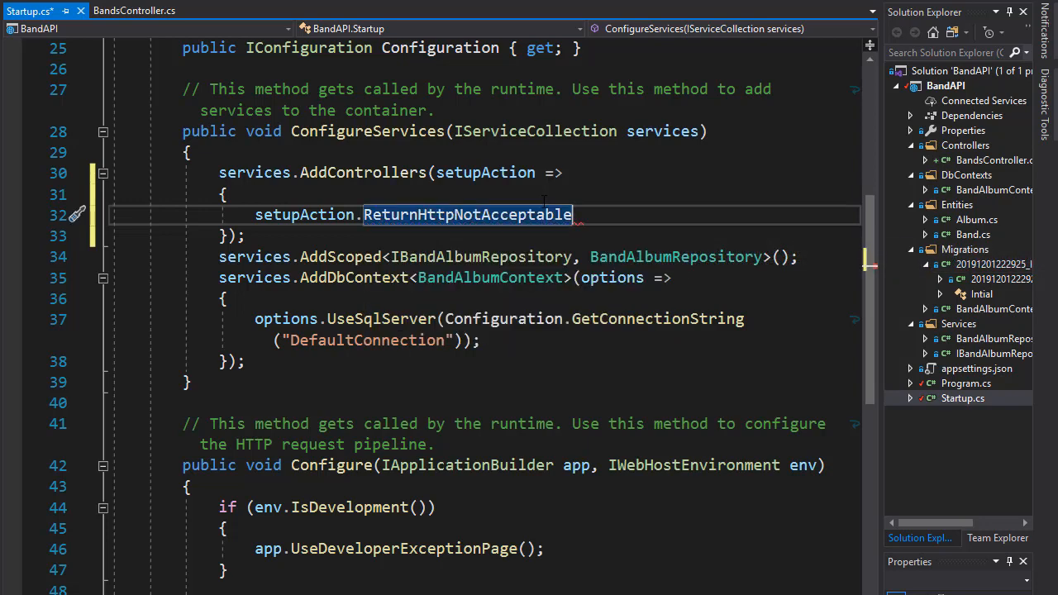
type("= true")
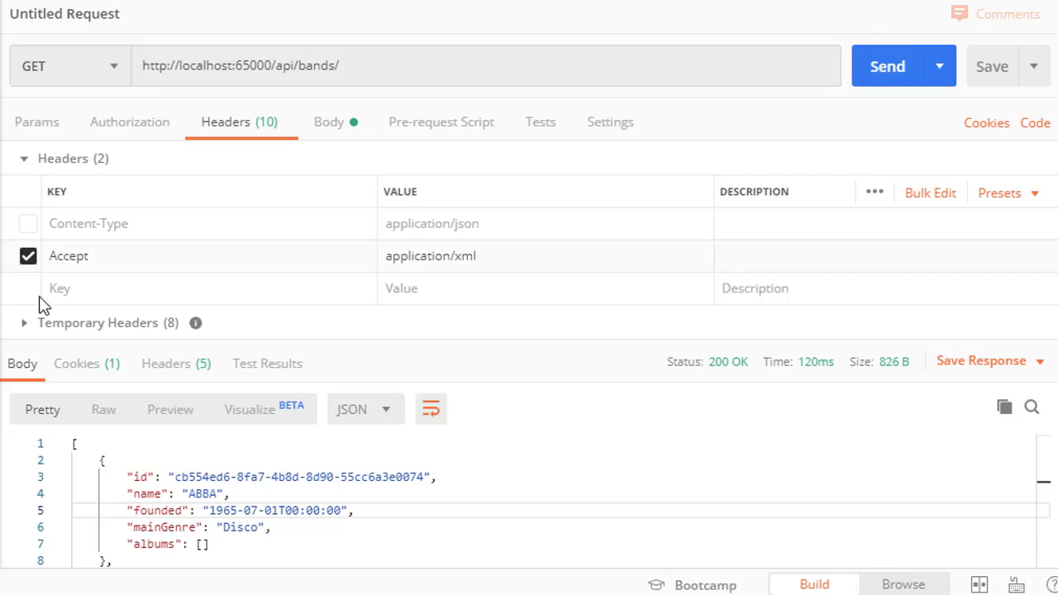
Step: Resend the application/xml bands request and confirm the 406 Not Acceptable status
left_click(887, 66)
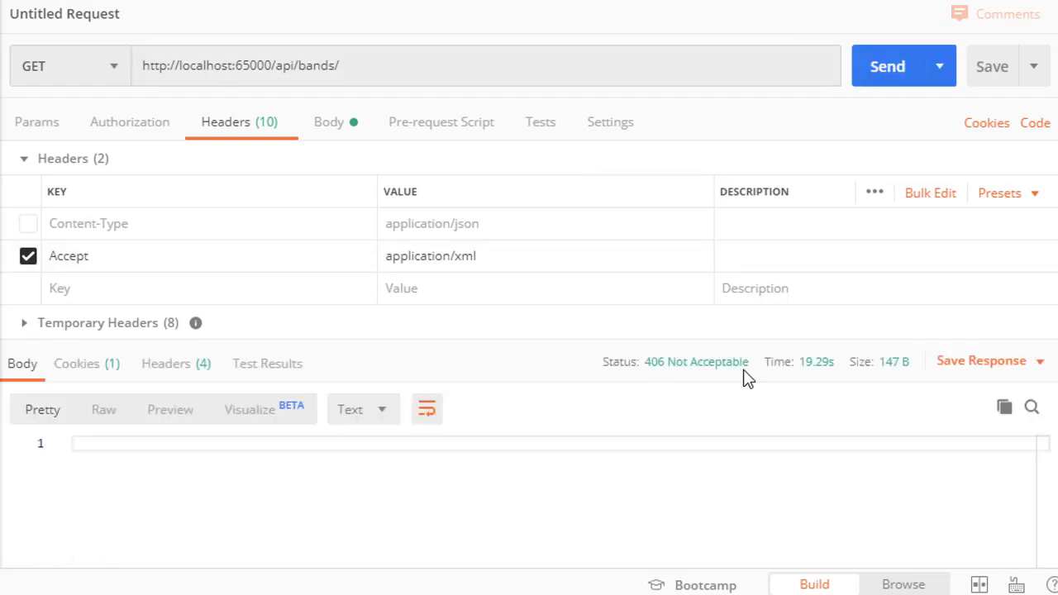
double_click(430, 256)
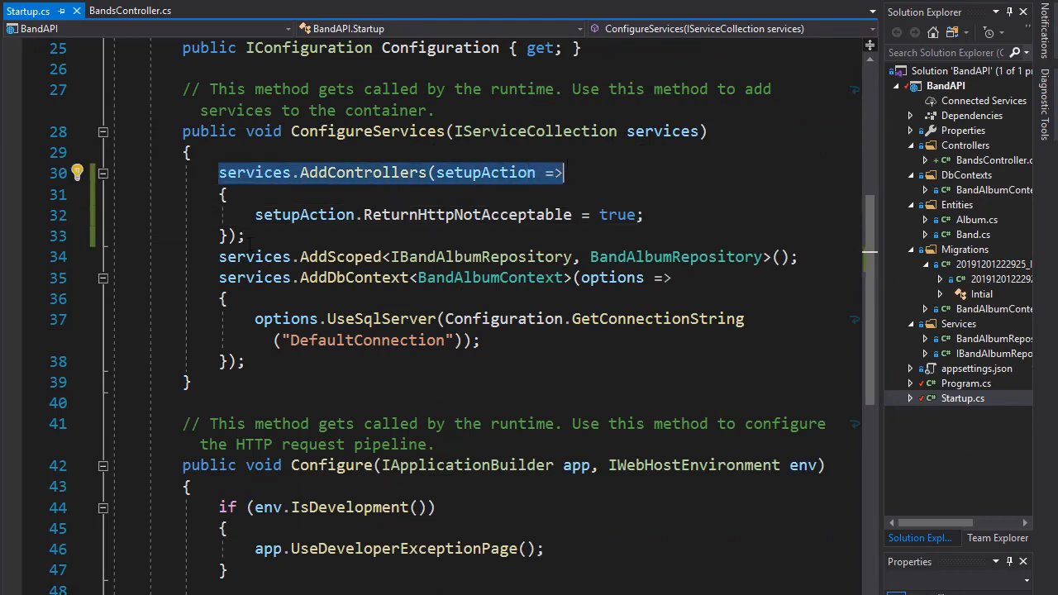
Step: Chain .AddXmlDataContractSerializerFormatters() onto the AddControllers call in Startup.cs
left_click(241, 236)
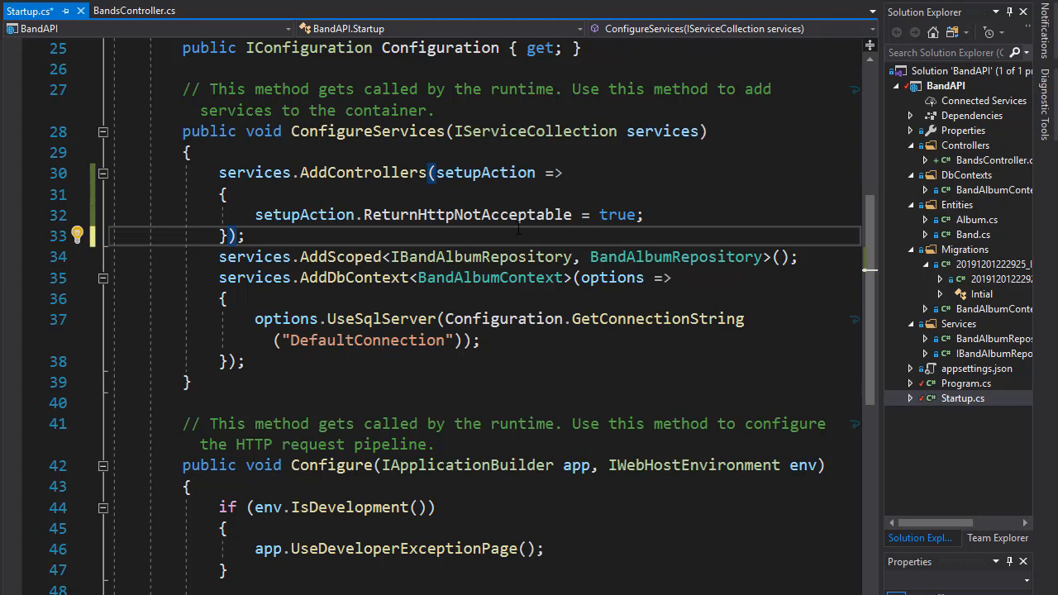
type(".A")
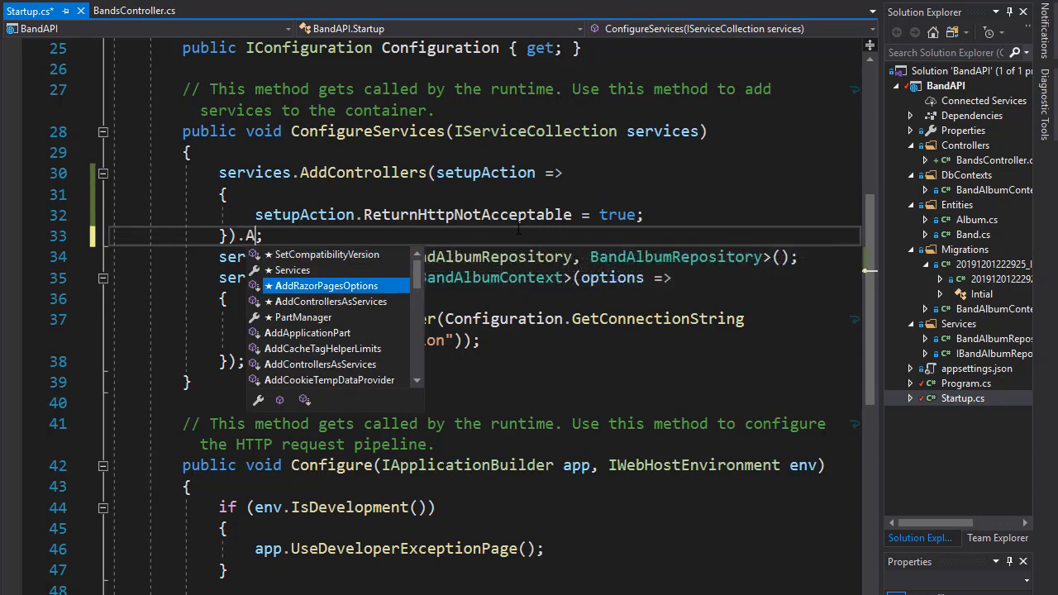
type("dd")
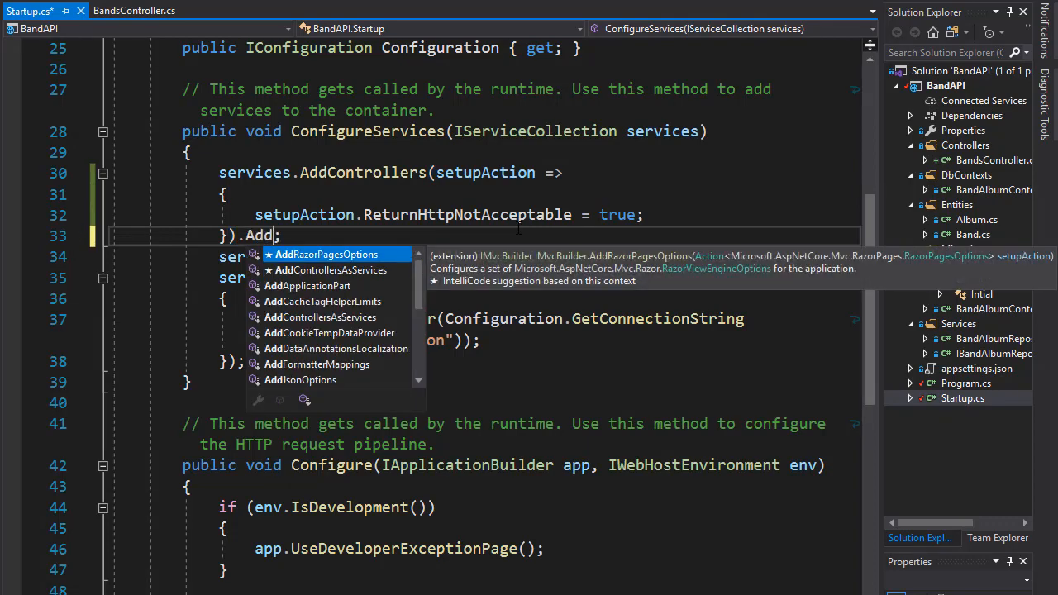
type("Xml")
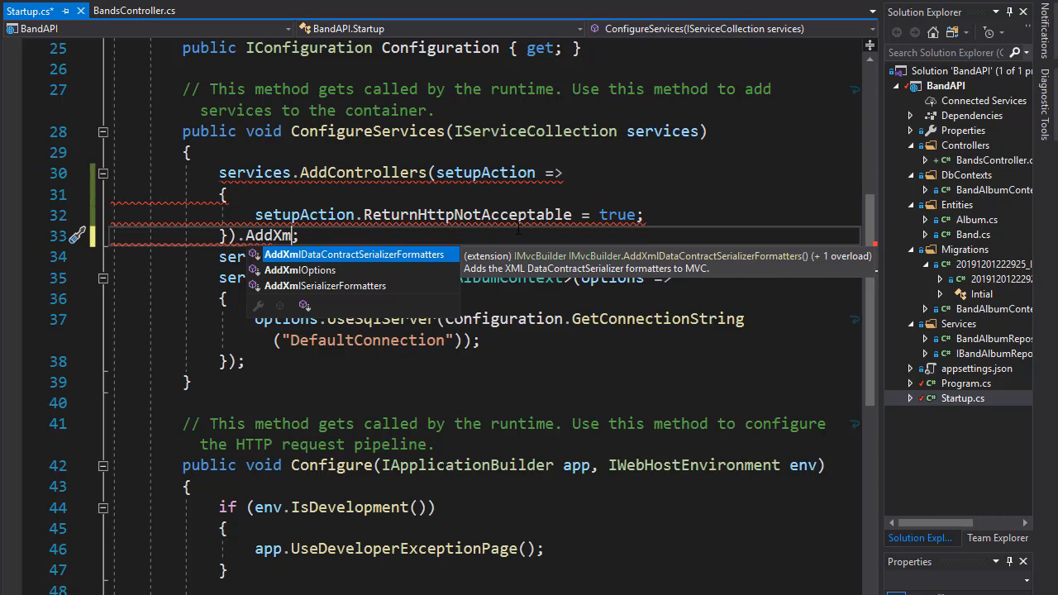
key("Tab")
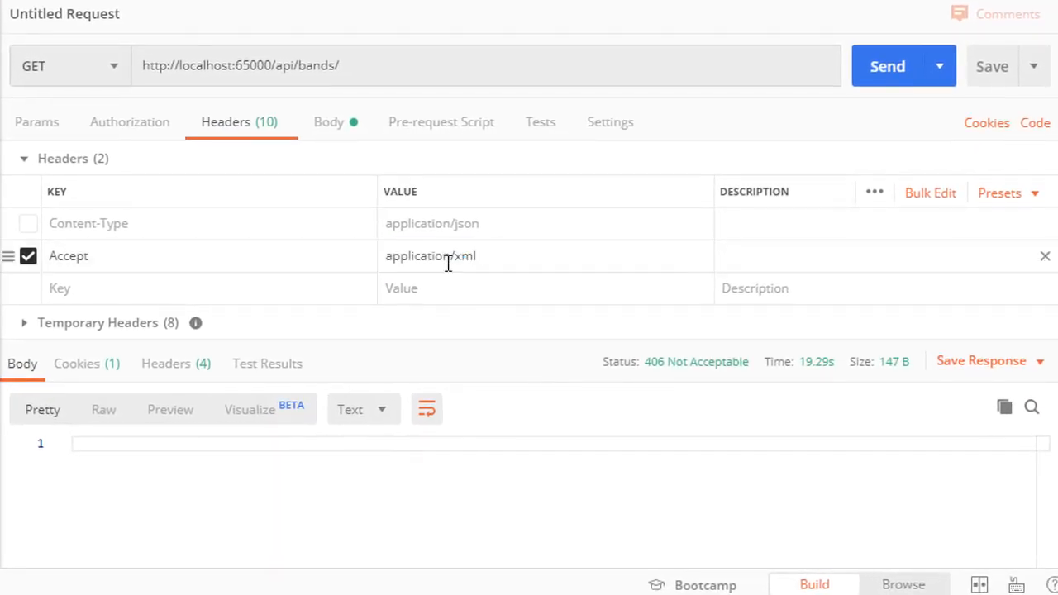
Step: Send the application/xml bands request and view the 200 OK XML band list
double_click(430, 256)
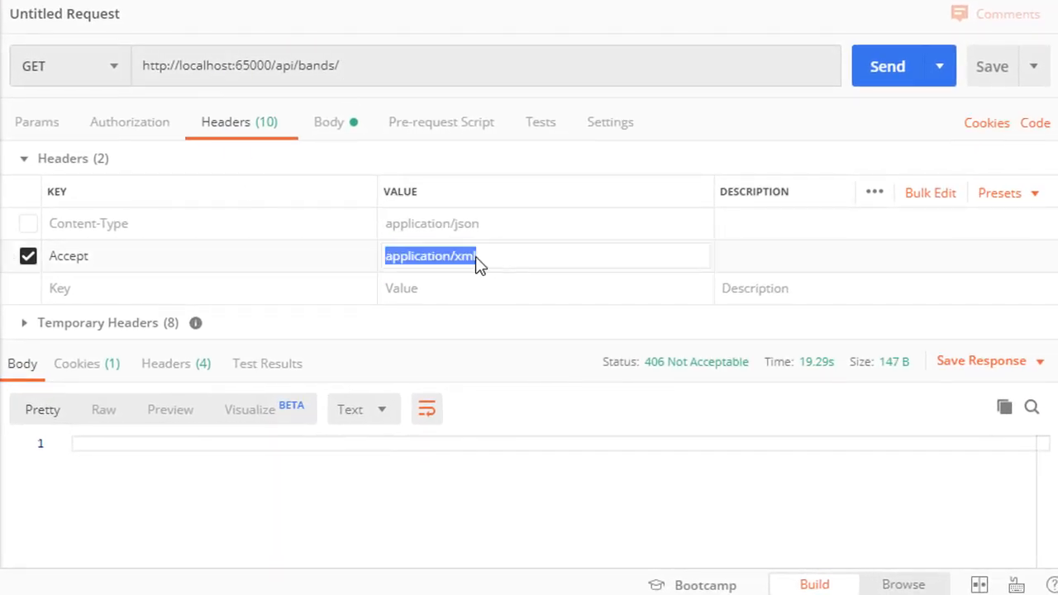
left_click(886, 66)
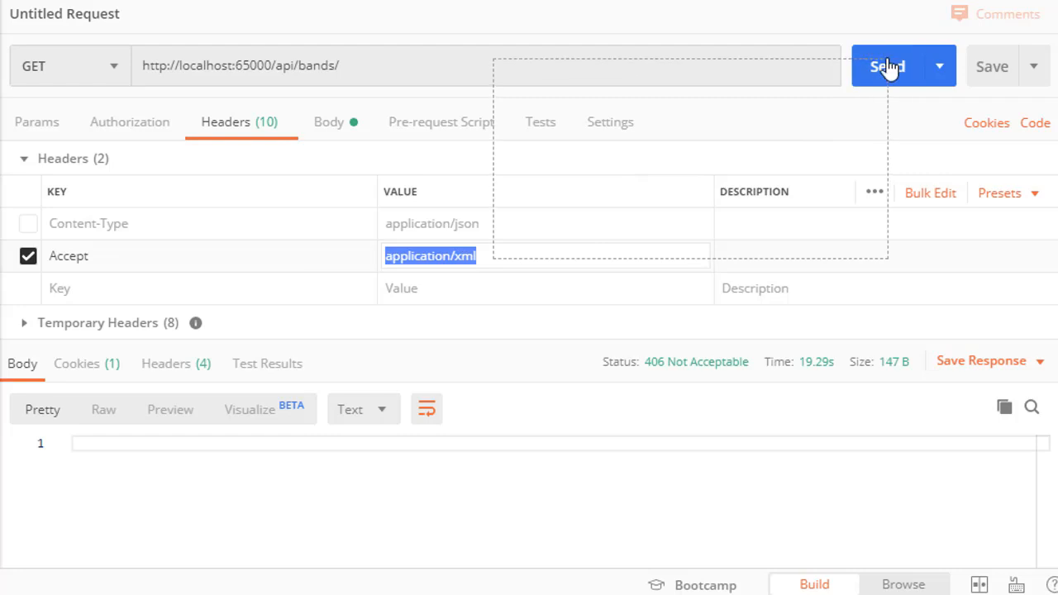
left_click(885, 65)
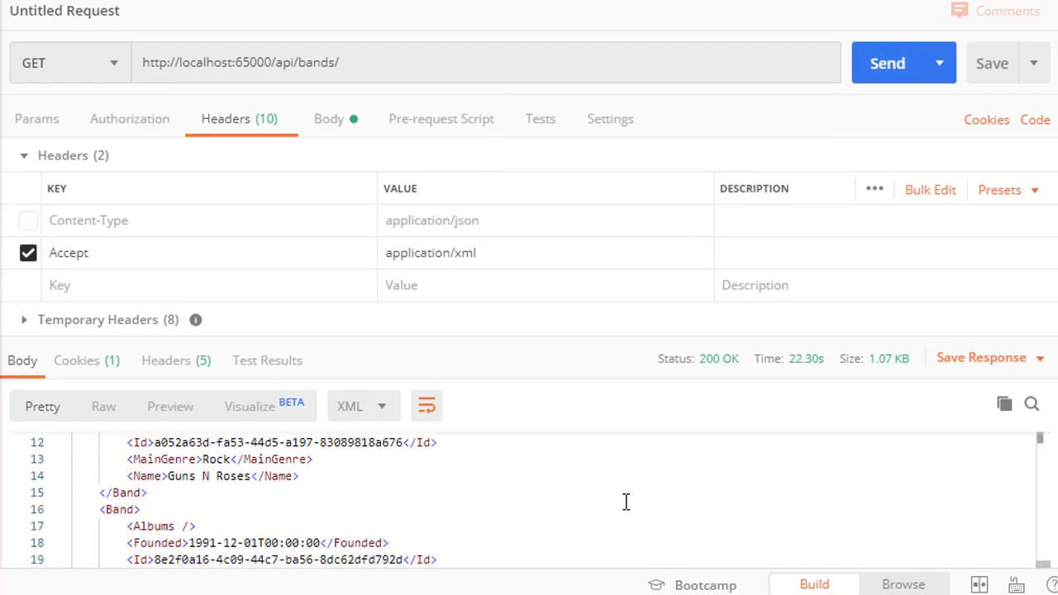
scroll("down", 3)
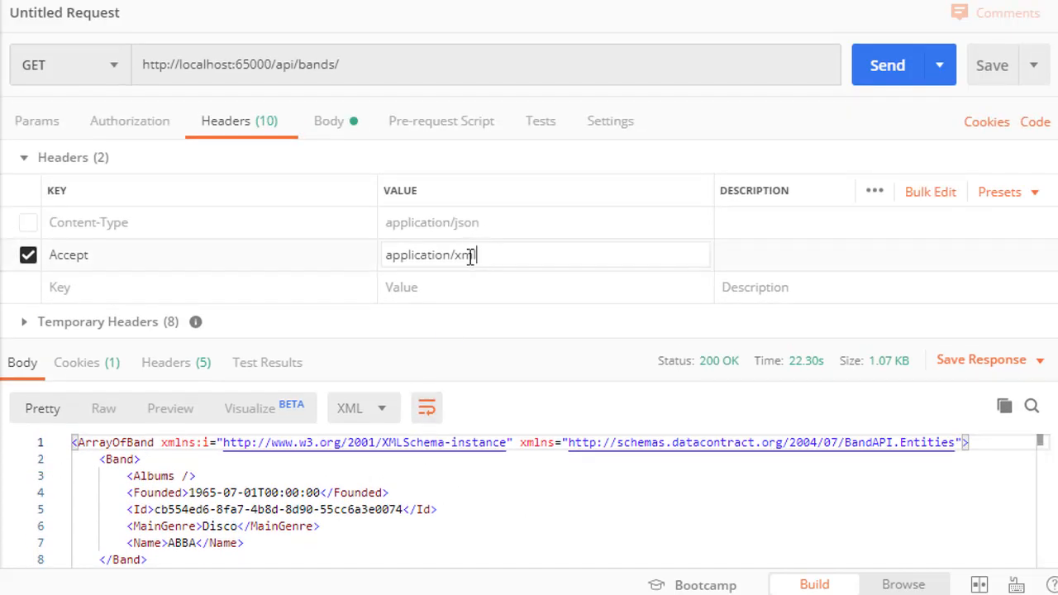
Step: Send the bands request accepting application/json, then again with the Accept header disabled
key("Backspace")
type("json")
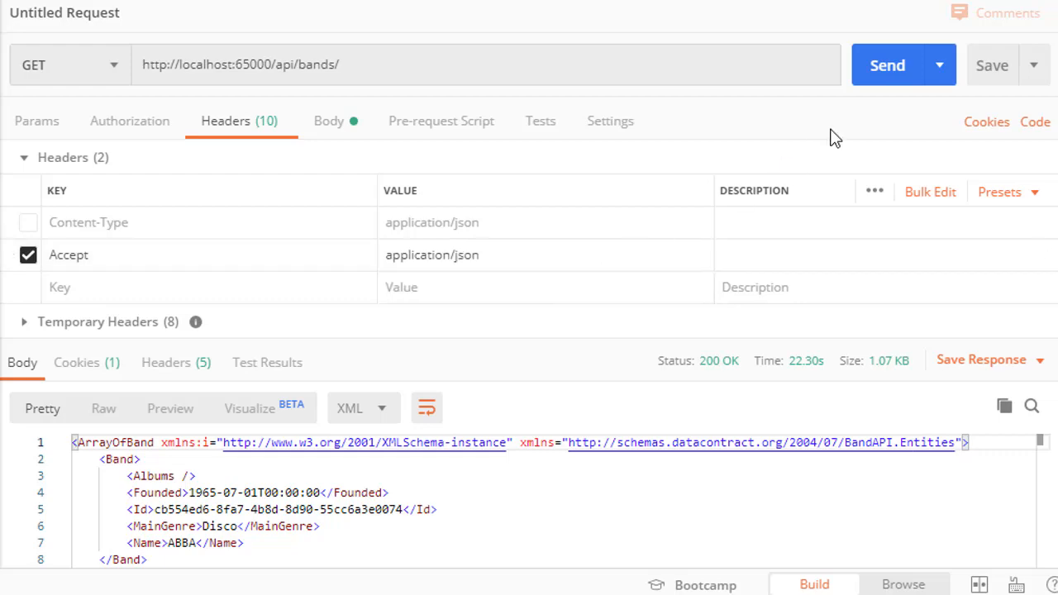
left_click(887, 65)
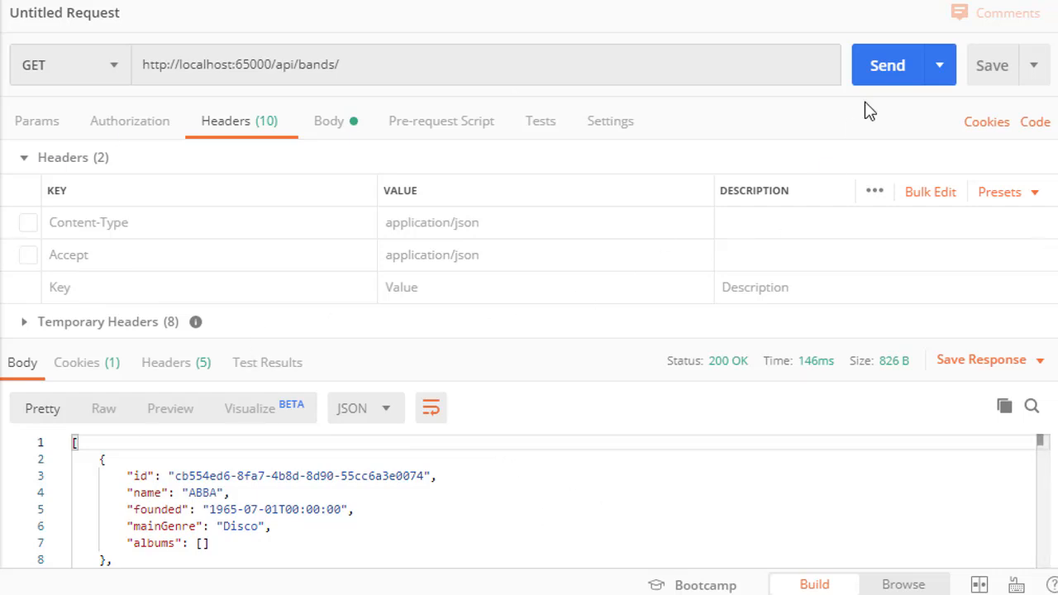
left_click(887, 64)
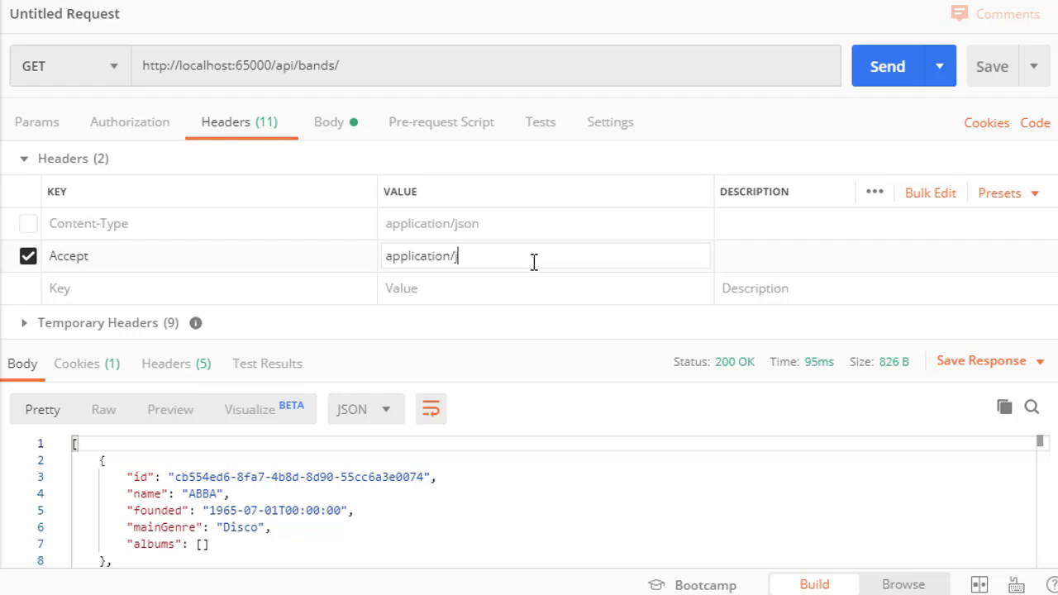
Step: Set the Accept value to application/zip and send, getting 406 Not Acceptable
type("zip")
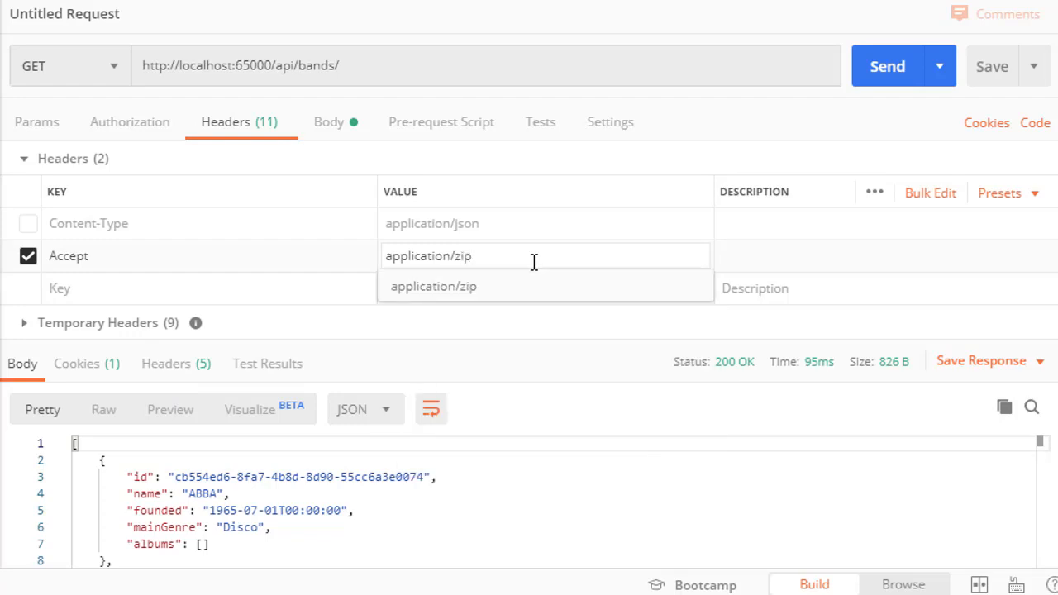
left_click(886, 65)
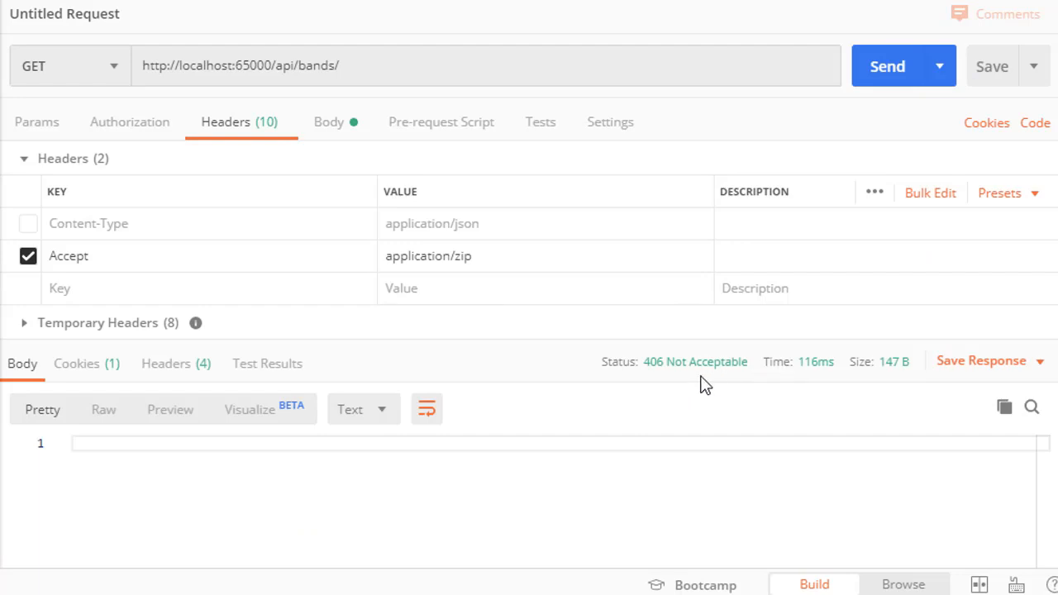
mouse_move(535, 340)
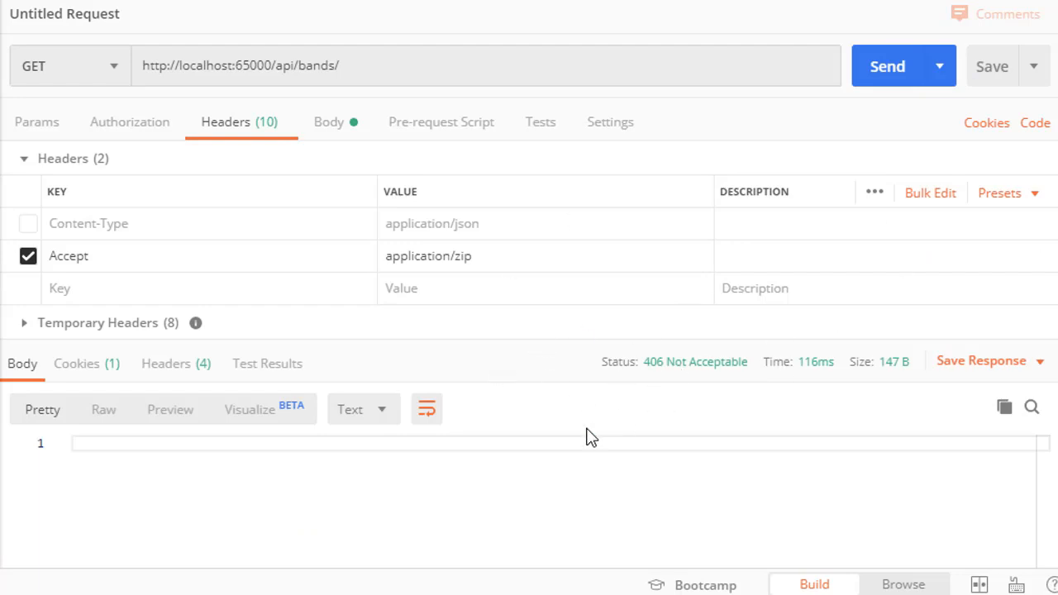
mouse_move(793, 366)
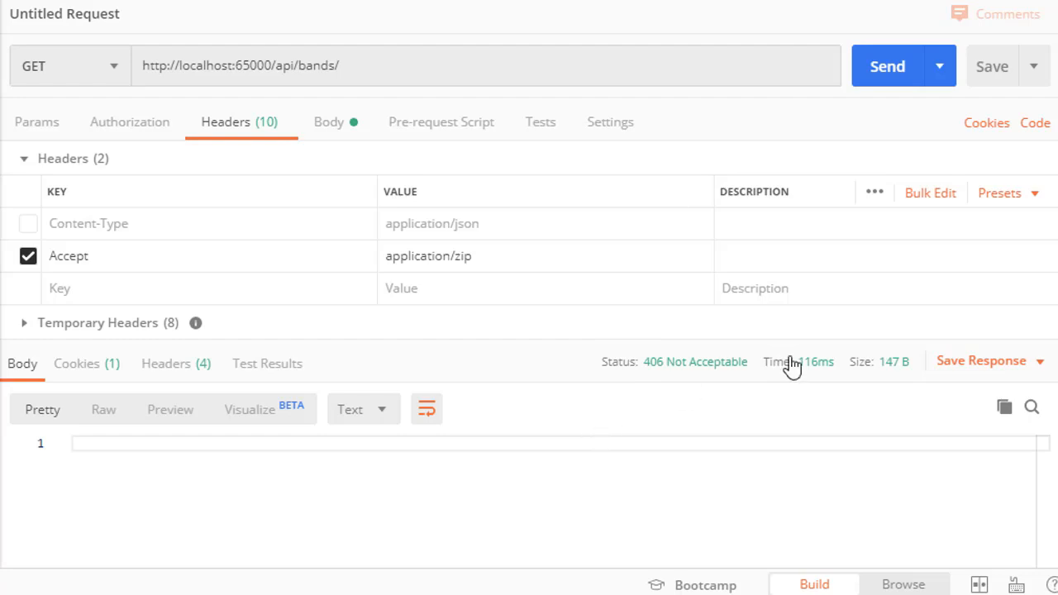
mouse_move(673, 379)
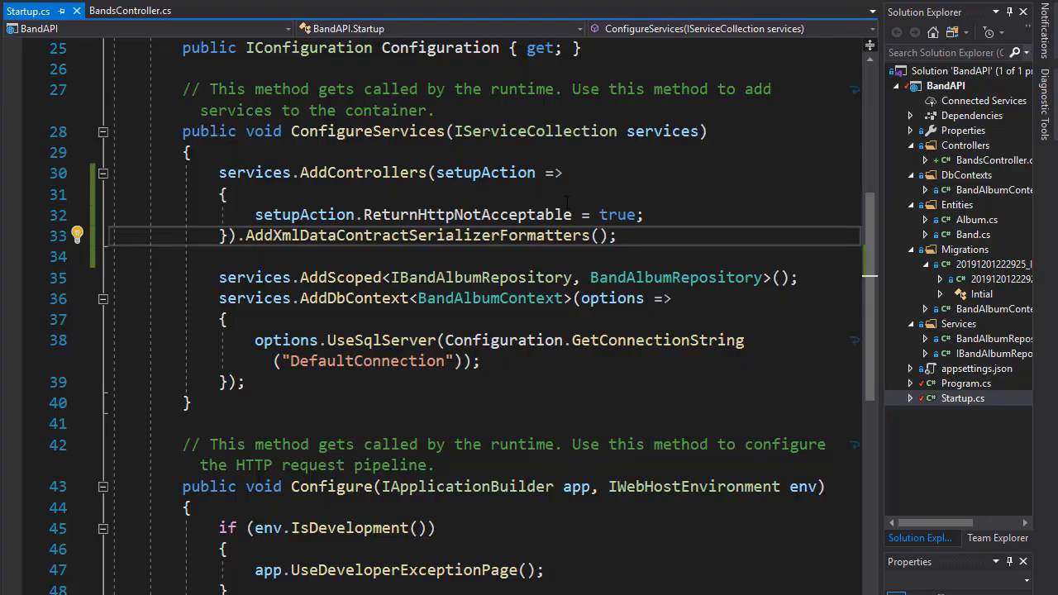
mouse_move(114, 10)
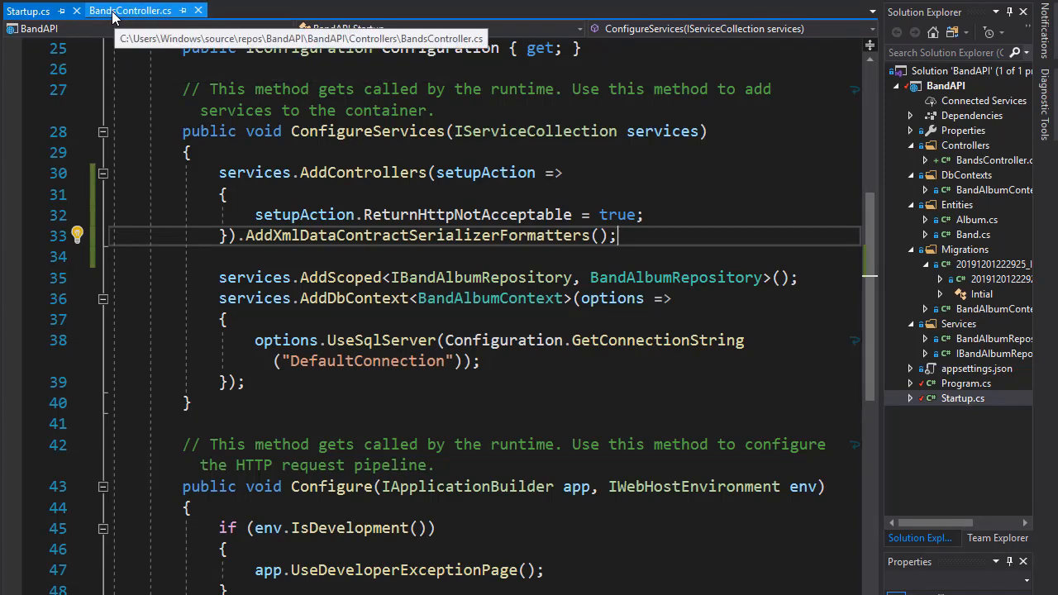
Step: Show BandsController.cs and highlight the _bandAlbumRepository.GetBand(bandId) call in GetBand
left_click(111, 11)
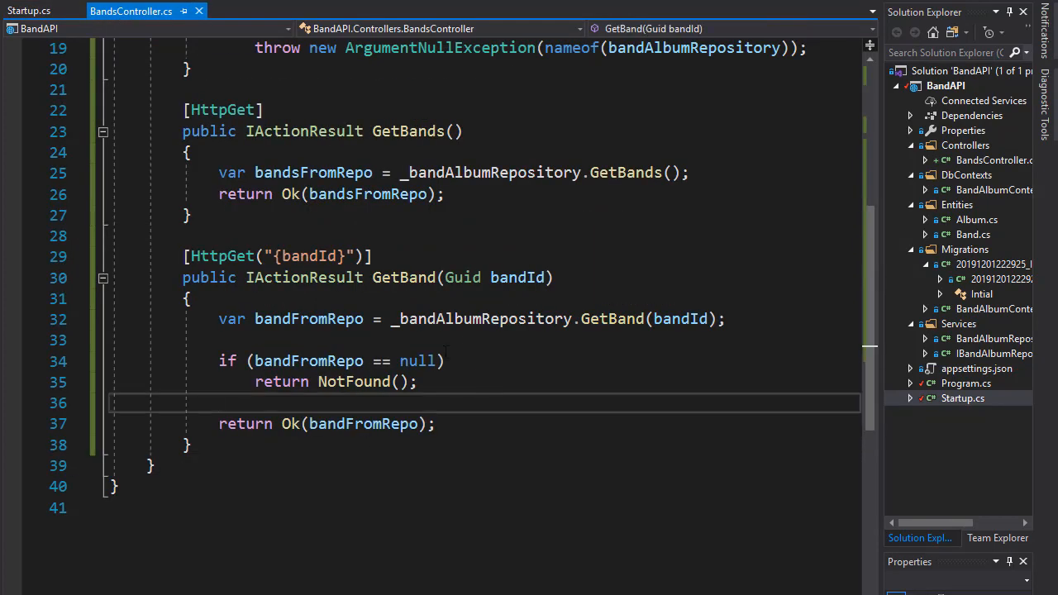
left_click_drag(392, 318, 726, 318)
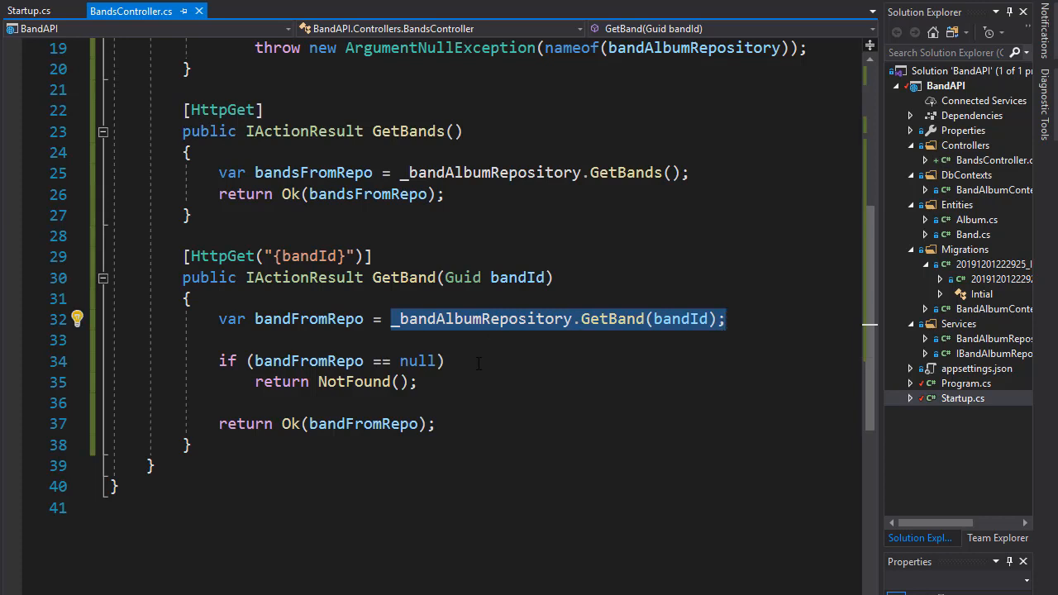
mouse_move(428, 334)
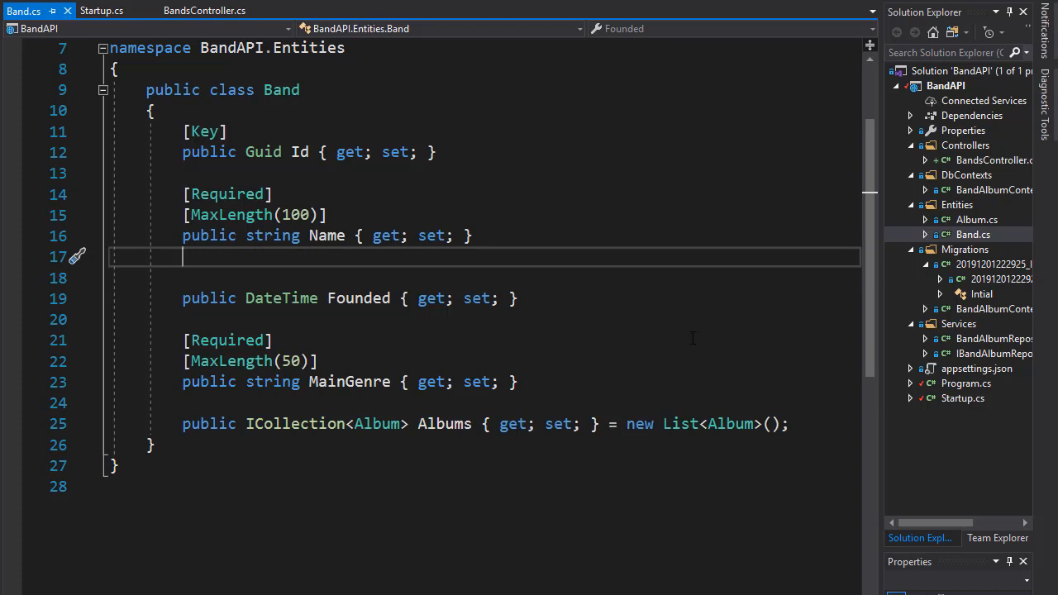
mouse_move(211, 172)
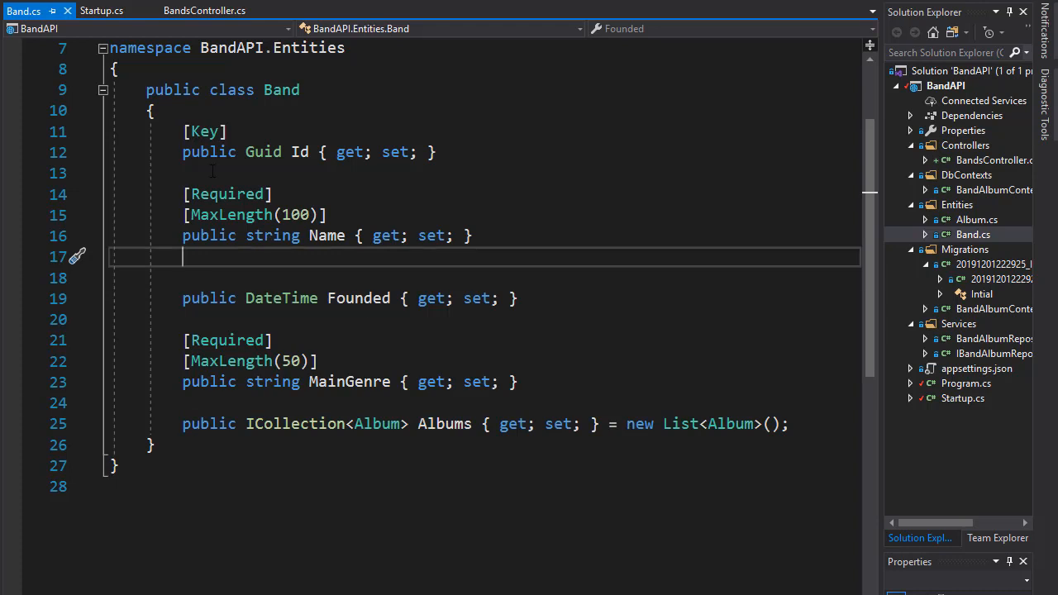
mouse_move(295, 424)
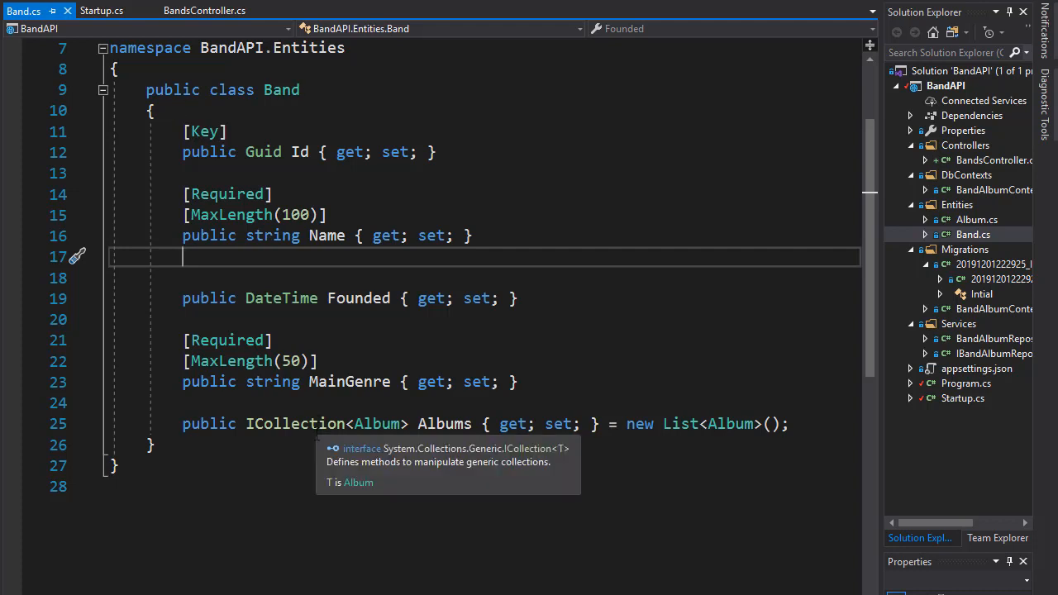
mouse_move(311, 450)
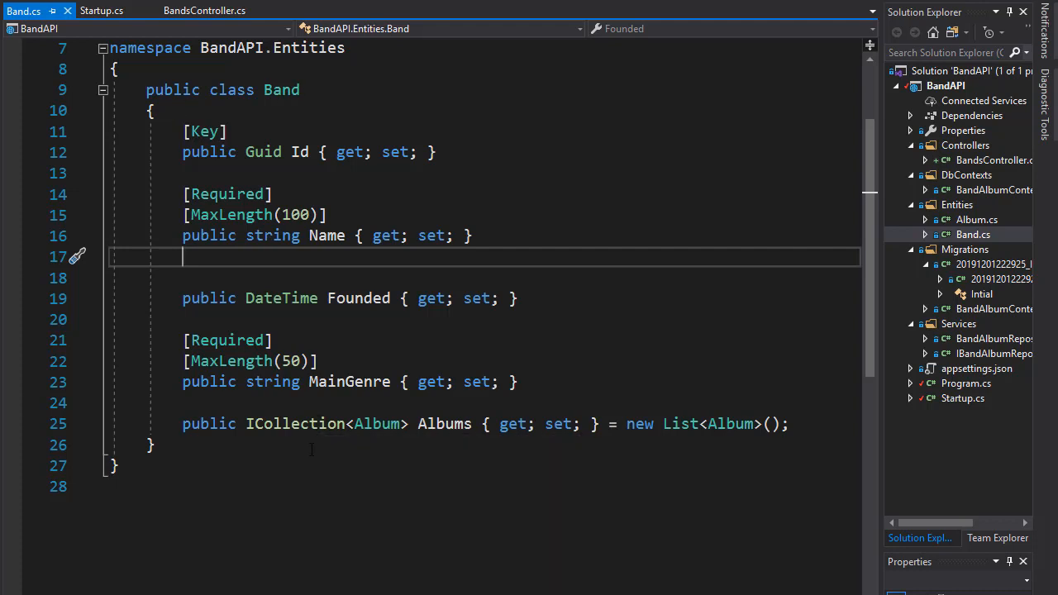